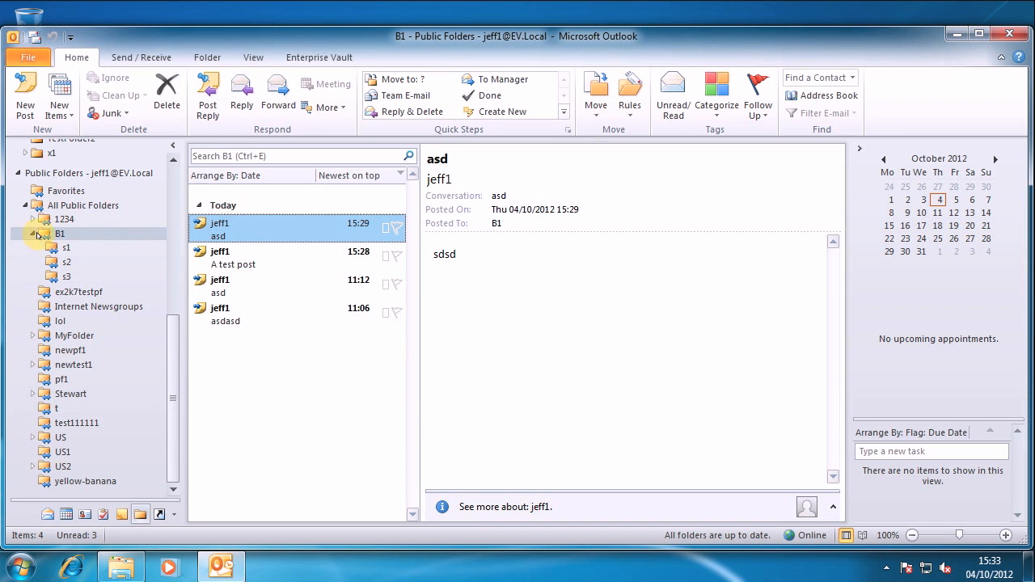
{"action": "mouse_move", "coordinate": [96, 261]}
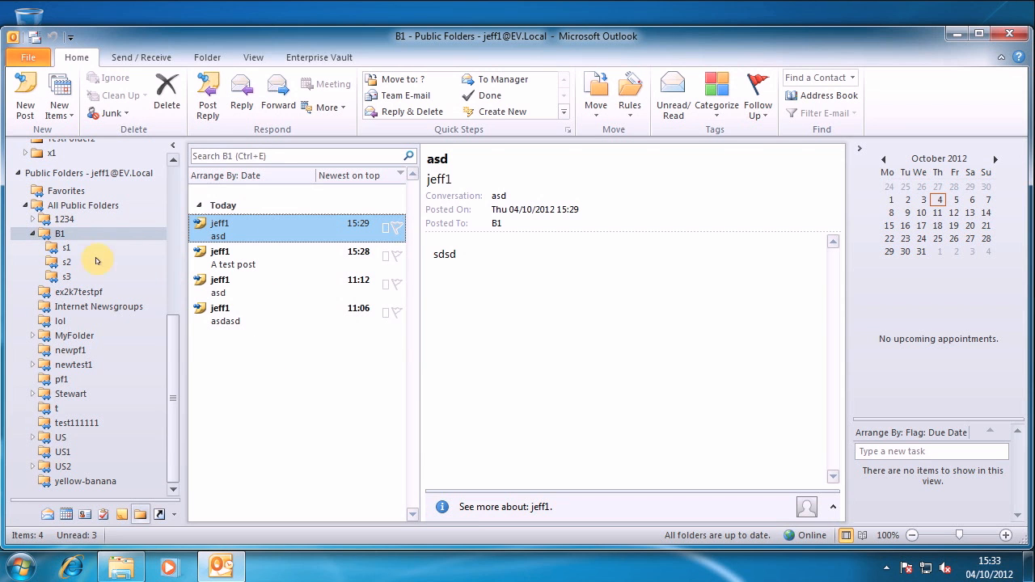
- Browse posts in s1, s2 and B1, then bring up the vsg2 group's New menu
{"action": "left_click", "coordinate": [66, 247]}
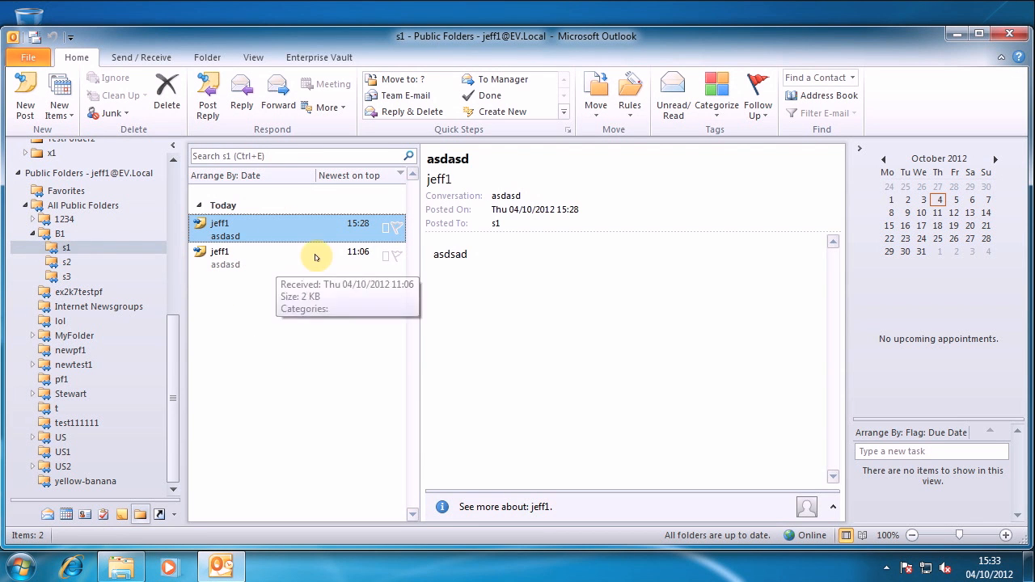
{"action": "left_click", "coordinate": [66, 261]}
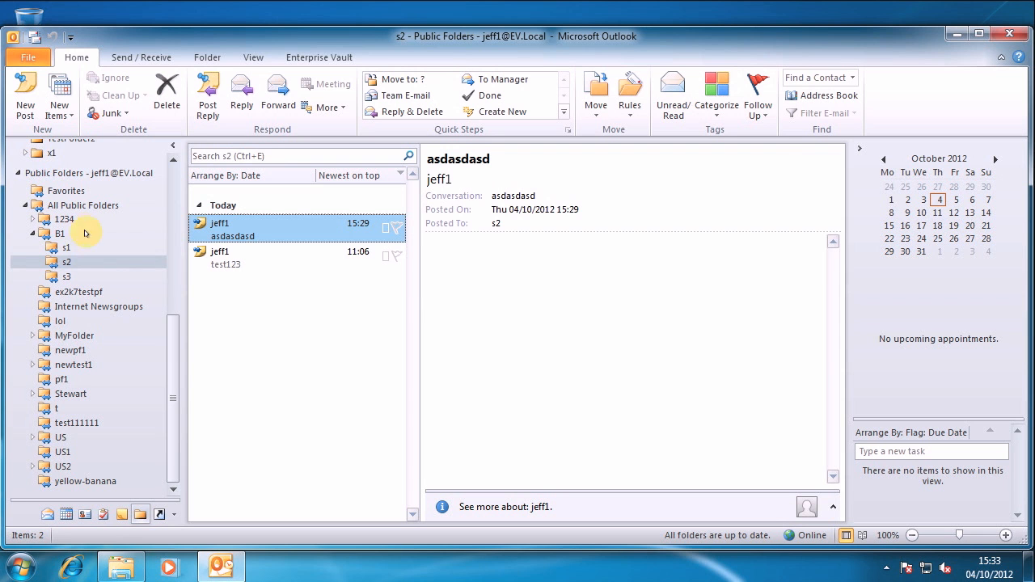
{"action": "left_click", "coordinate": [59, 234]}
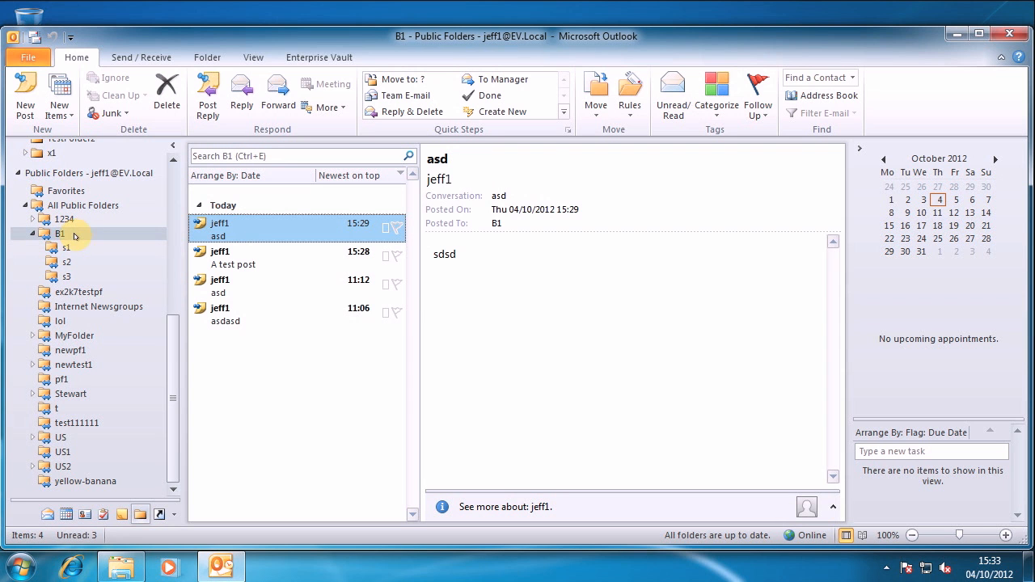
{"action": "mouse_move", "coordinate": [66, 236]}
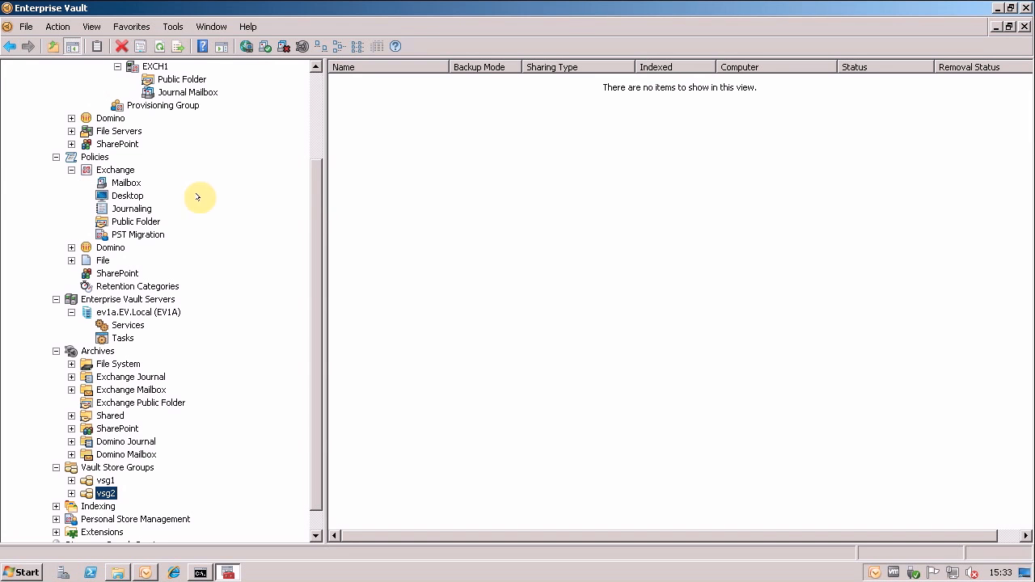
{"action": "mouse_move", "coordinate": [448, 221]}
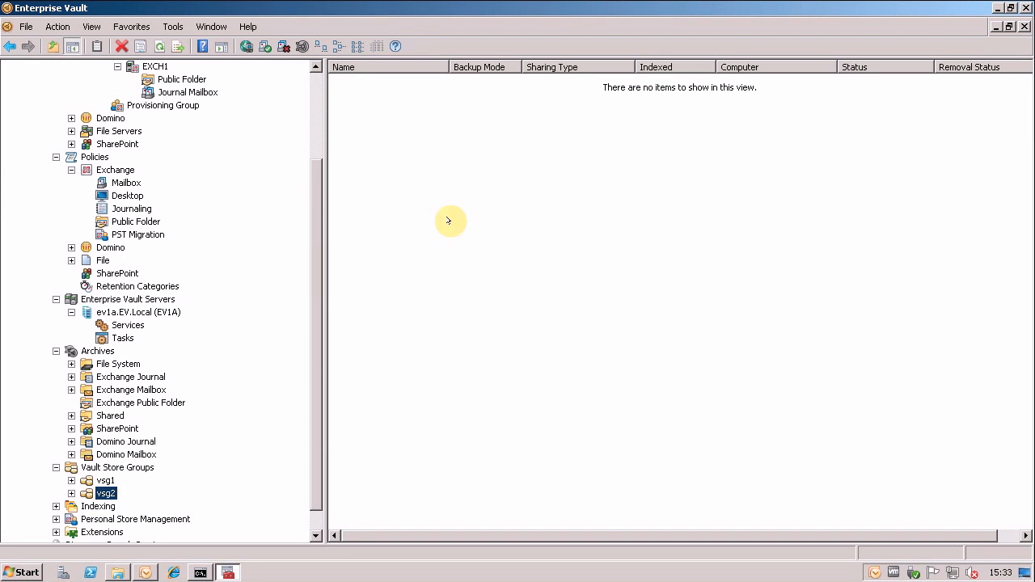
{"action": "right_click", "coordinate": [449, 221]}
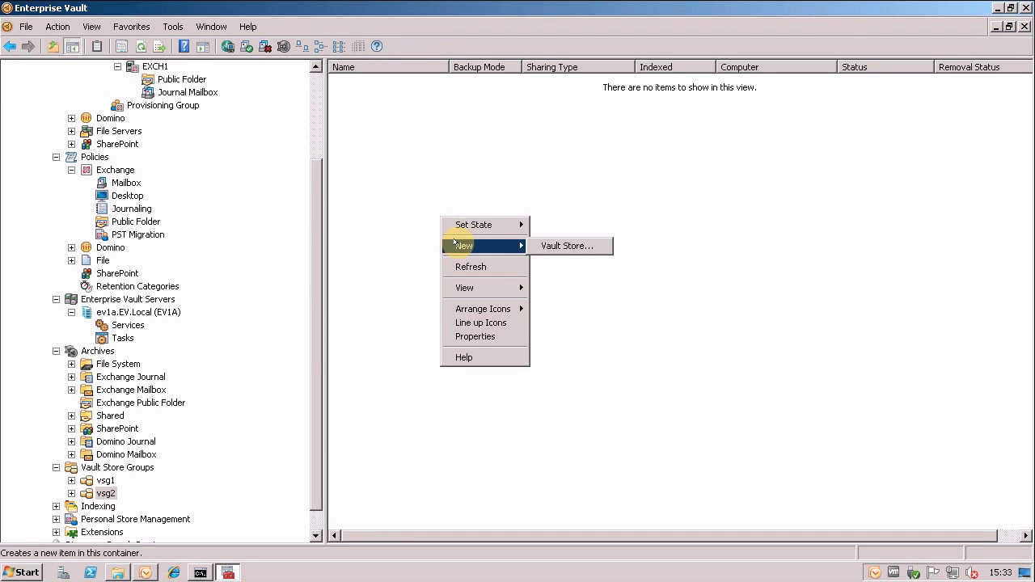
{"action": "mouse_move", "coordinate": [563, 246]}
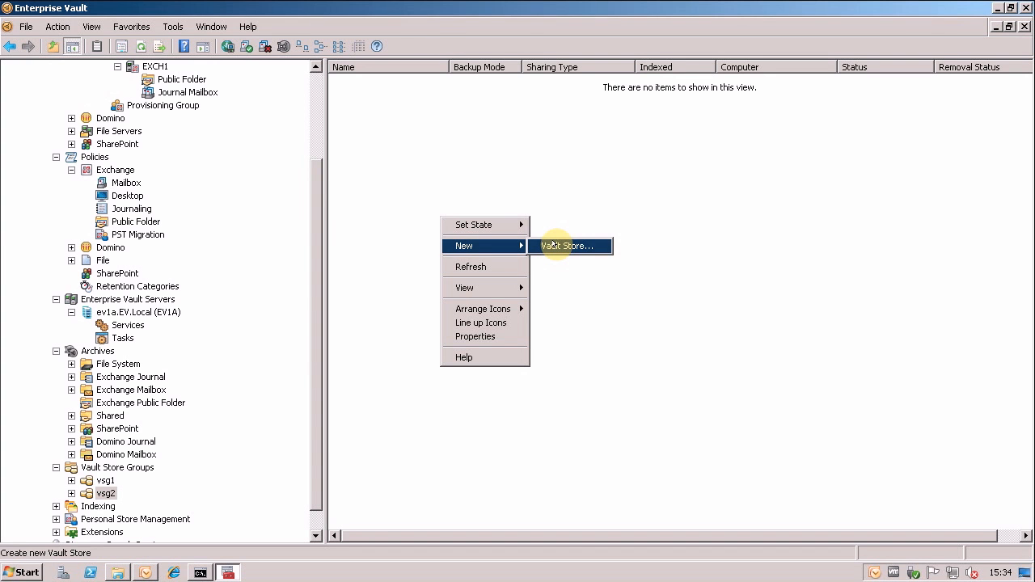
- Create vault store 'PF VS' on E$\dbs-and-logs, removing safety copies immediately after archive
{"action": "left_click", "coordinate": [568, 246]}
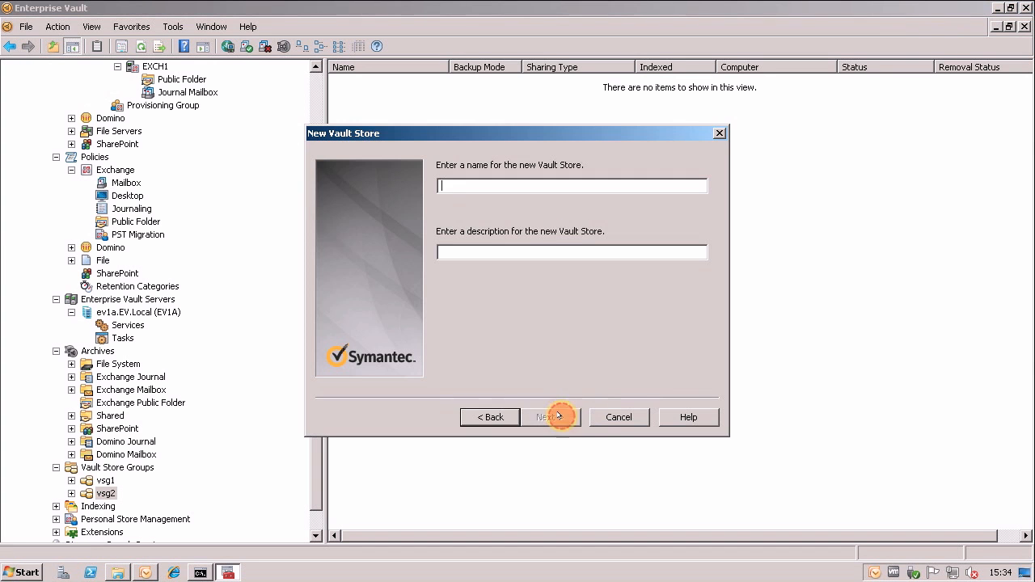
{"action": "type", "text": "PF"}
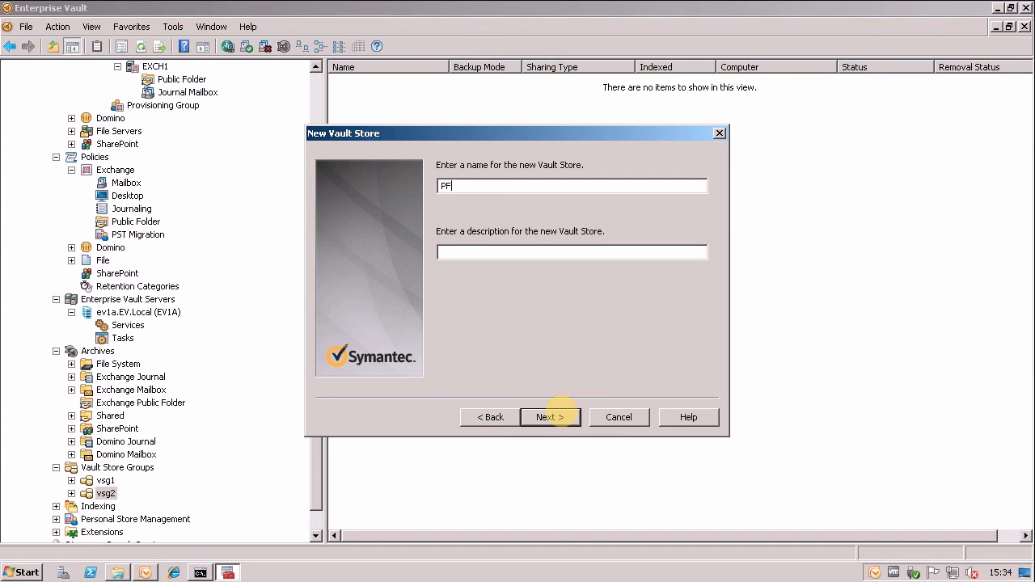
{"action": "type", "text": "VS"}
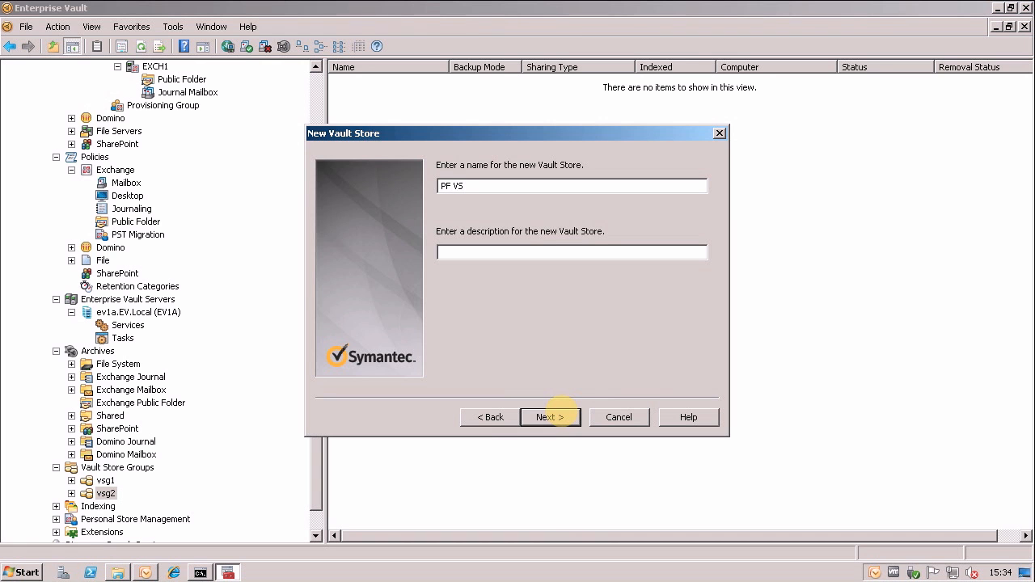
{"action": "left_click", "coordinate": [550, 416]}
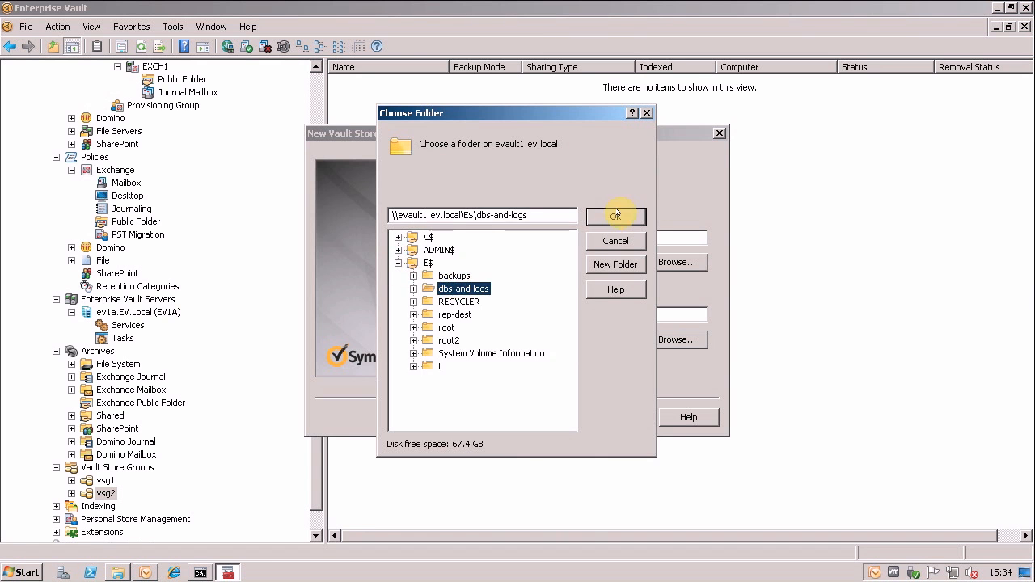
{"action": "left_click", "coordinate": [428, 237]}
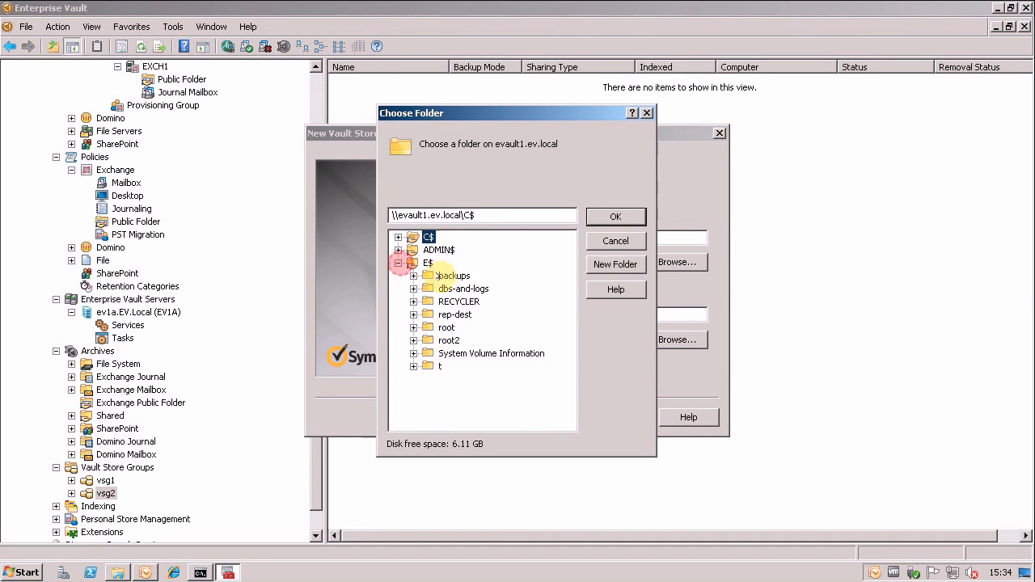
{"action": "left_click", "coordinate": [615, 216]}
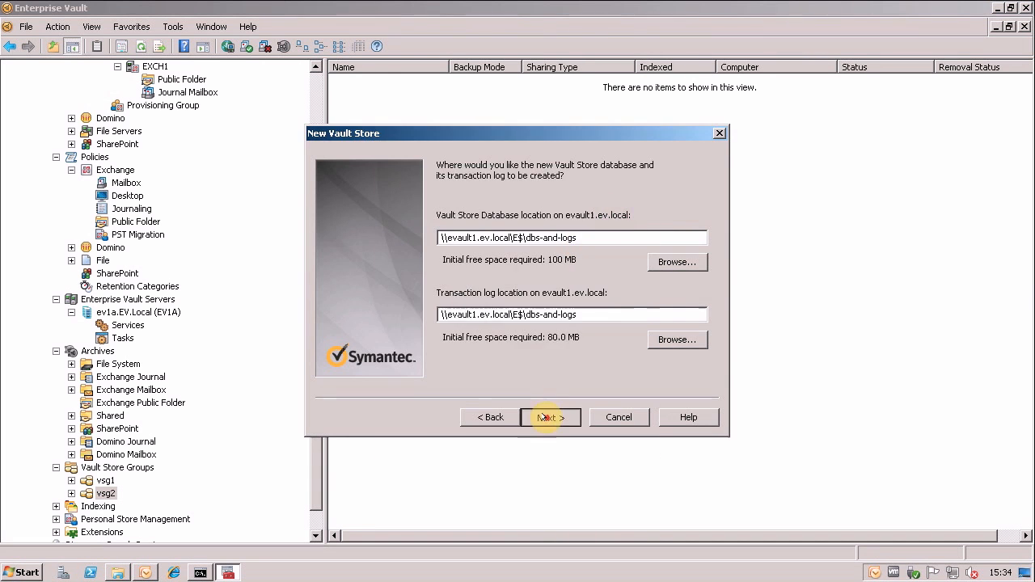
{"action": "left_click", "coordinate": [550, 417]}
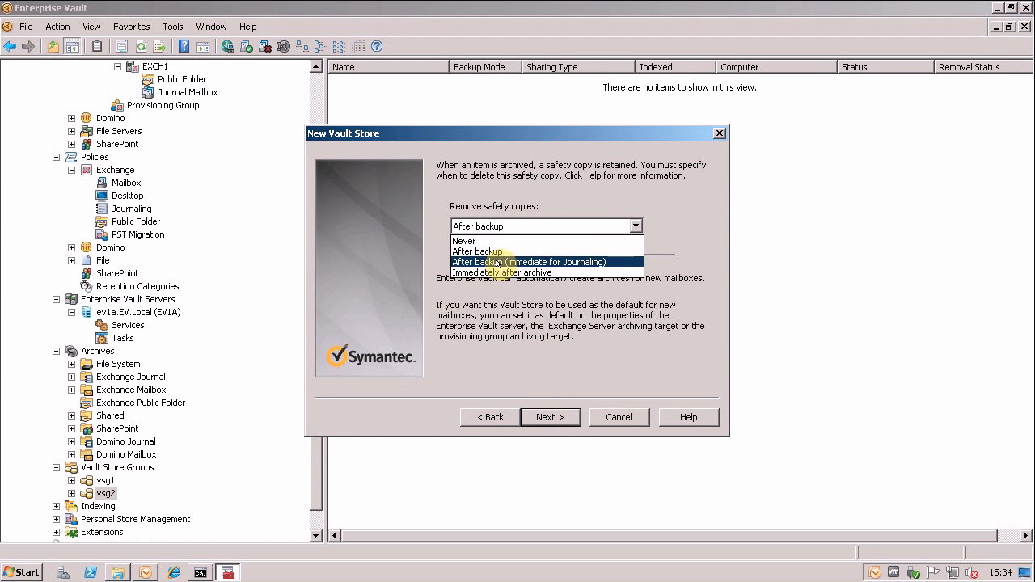
{"action": "left_click", "coordinate": [502, 272]}
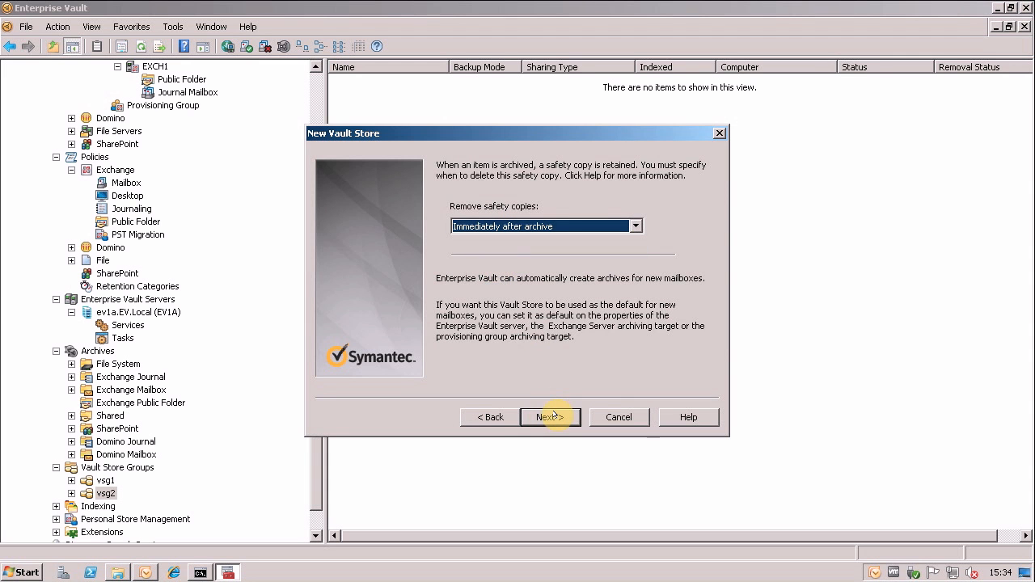
{"action": "left_click", "coordinate": [550, 417]}
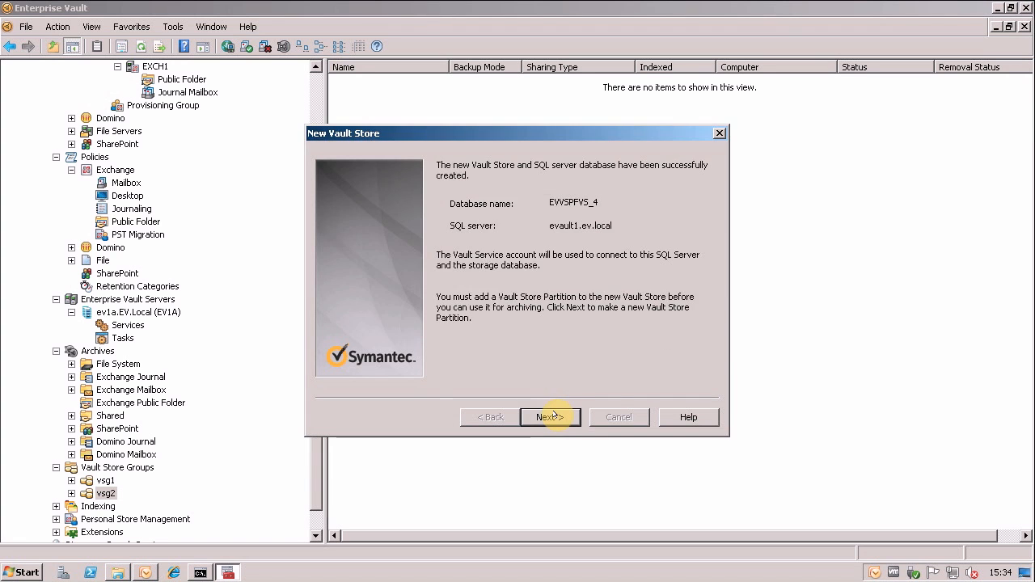
- Create NTFS partition PF VS Ptn7 at the default location, skipping the connectivity test, rollover off
{"action": "left_click", "coordinate": [550, 417]}
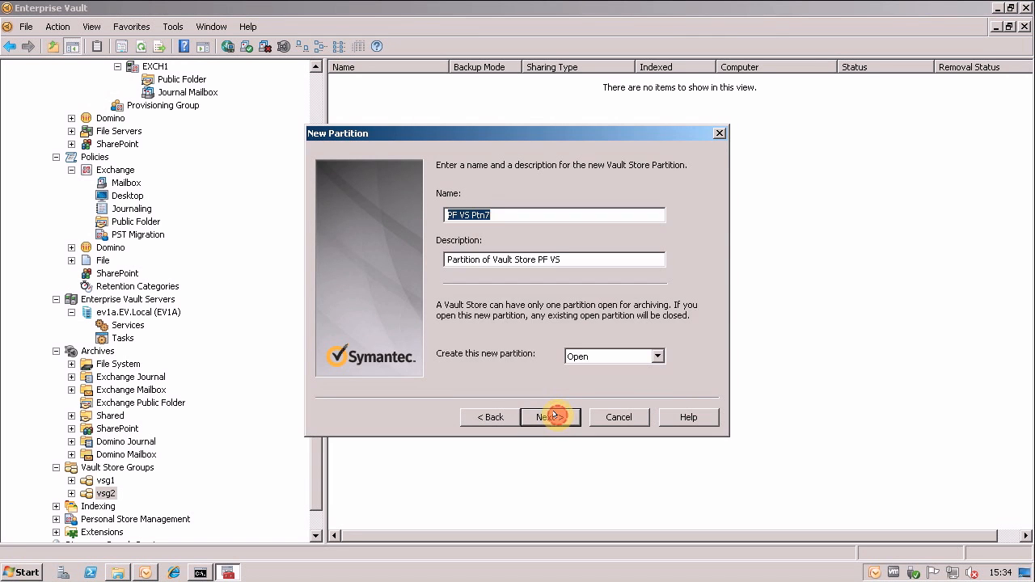
{"action": "left_click", "coordinate": [550, 416]}
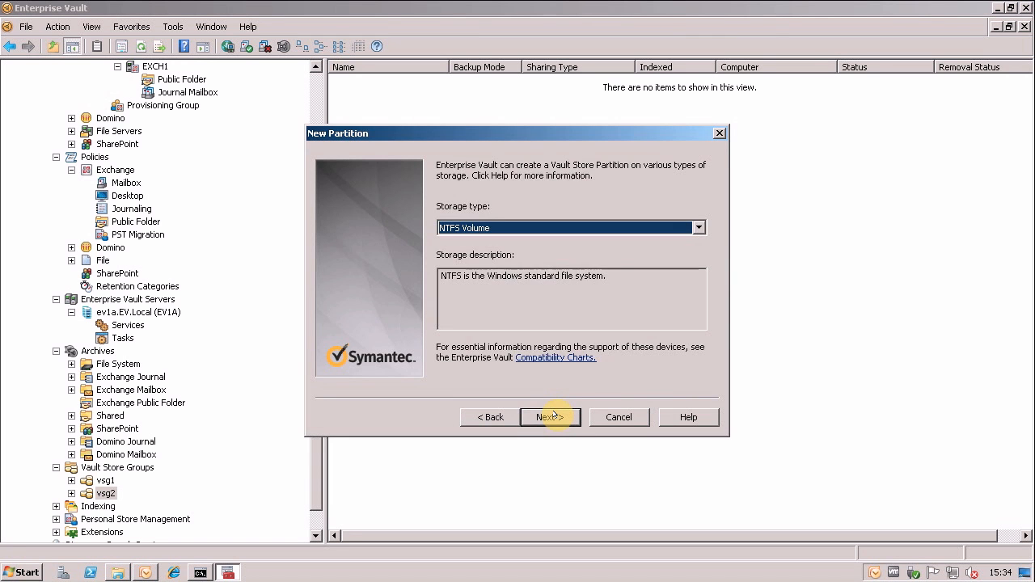
{"action": "left_click", "coordinate": [549, 416]}
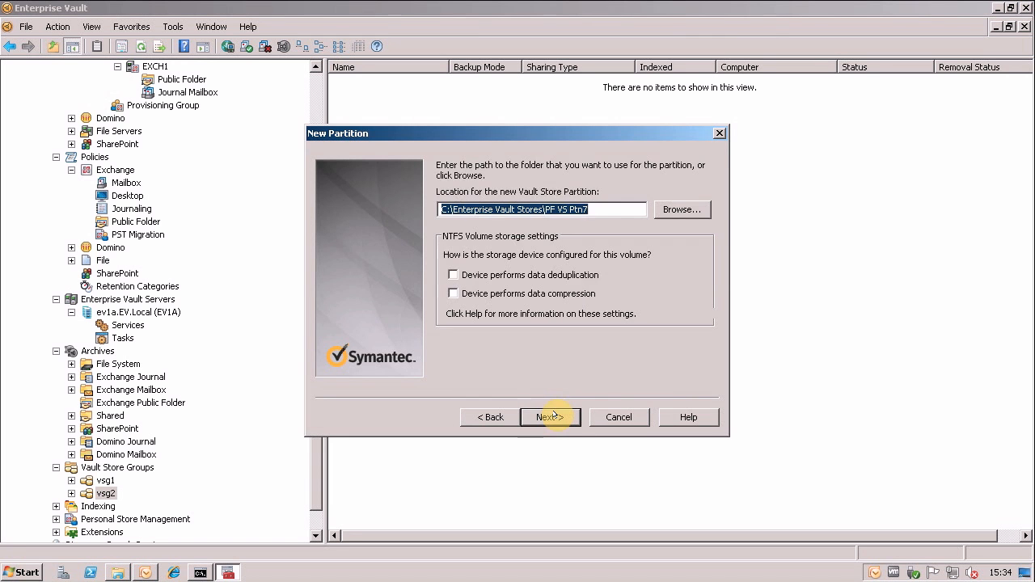
{"action": "left_click", "coordinate": [550, 417]}
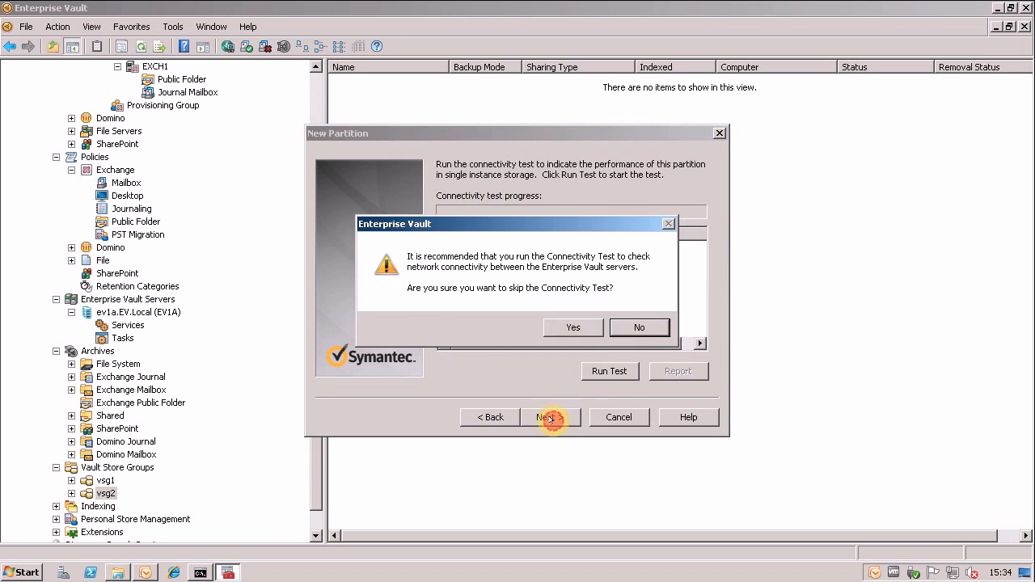
{"action": "left_click", "coordinate": [572, 327]}
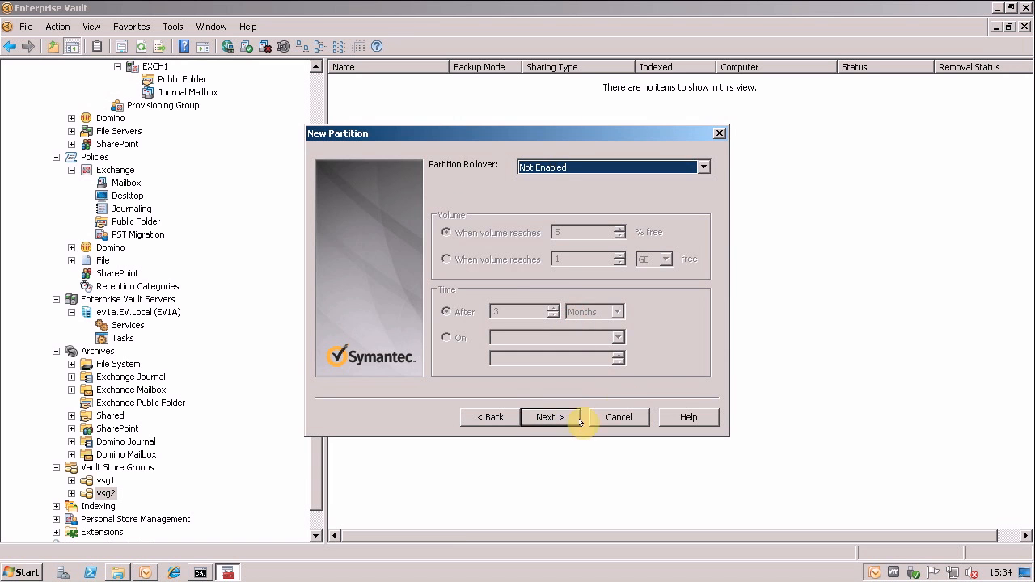
{"action": "left_click", "coordinate": [549, 417]}
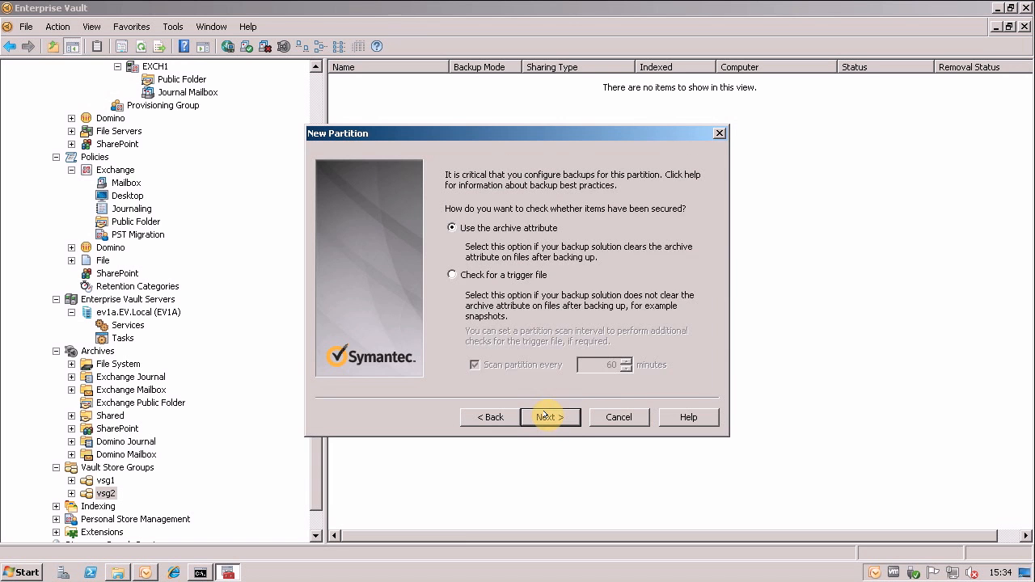
{"action": "left_click", "coordinate": [550, 417]}
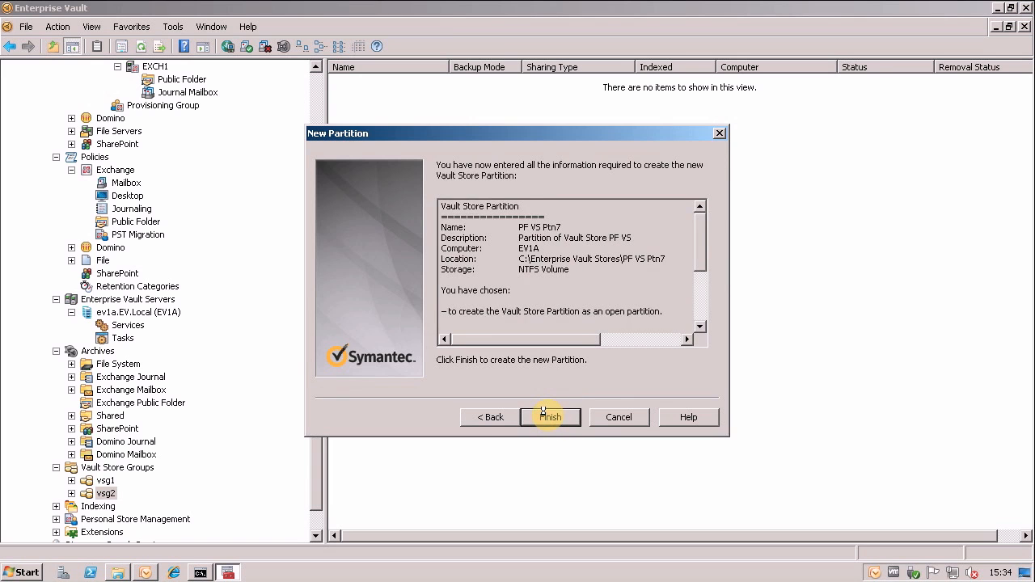
{"action": "left_click", "coordinate": [550, 418]}
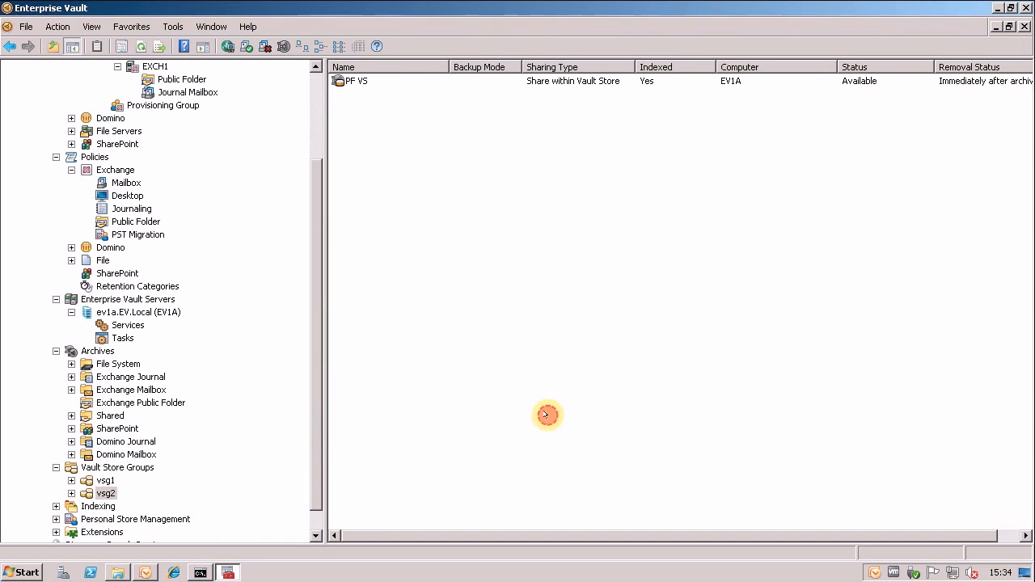
{"action": "mouse_move", "coordinate": [398, 84]}
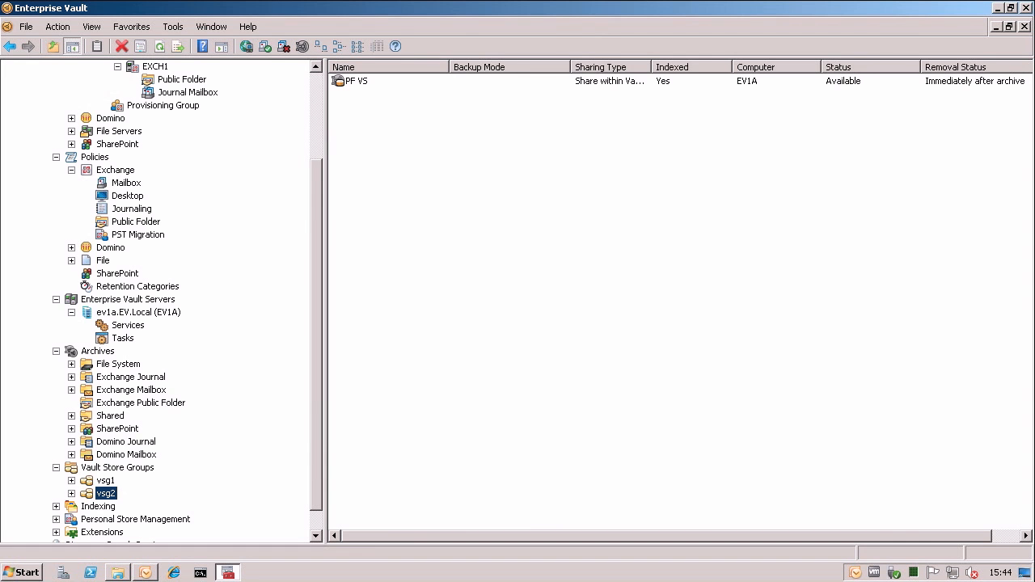
{"action": "mouse_move", "coordinate": [618, 455]}
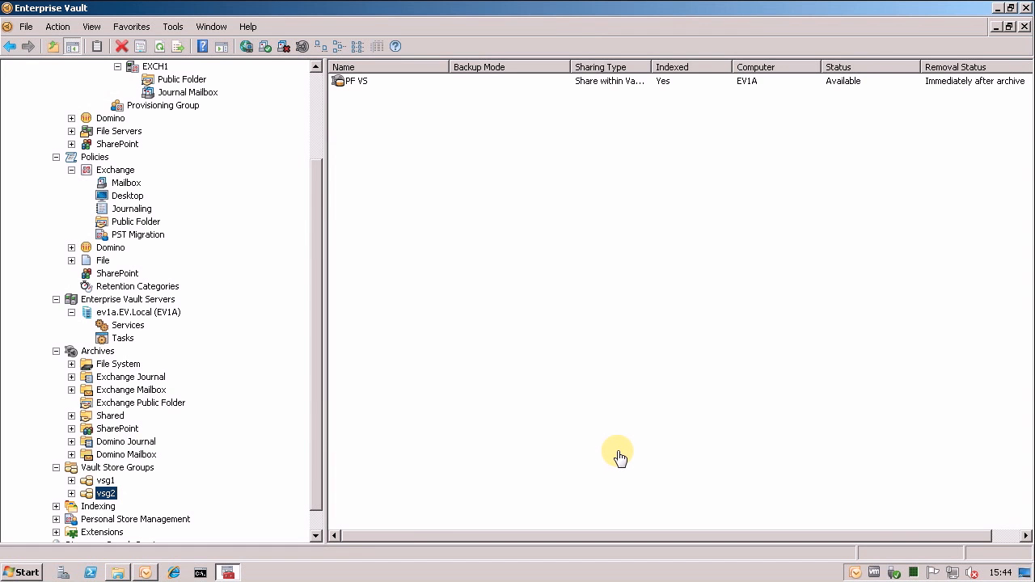
{"action": "mouse_move", "coordinate": [624, 470]}
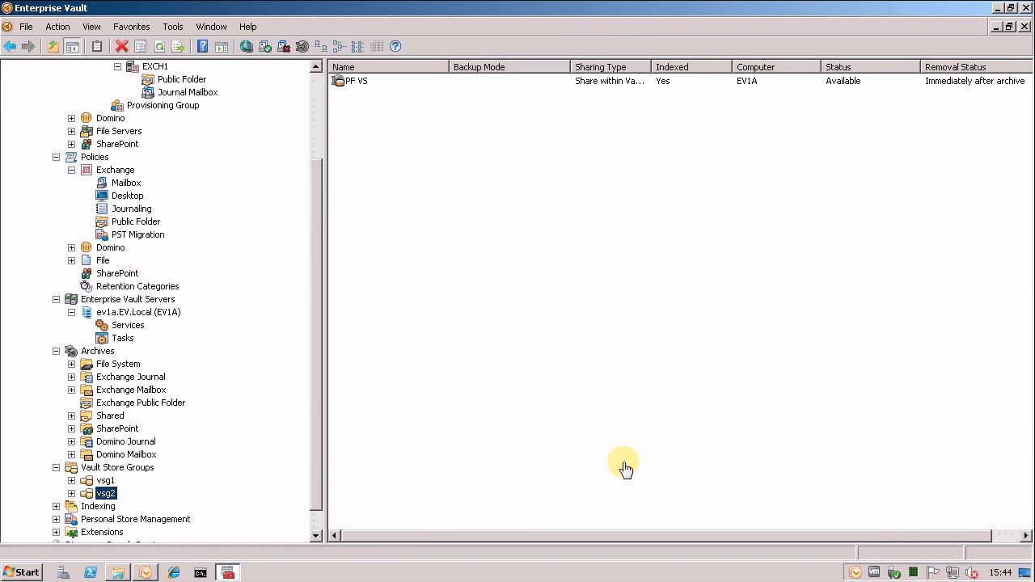
- Confirm PF VS Ptn7 is open under vsg2, then list the EV1A server's tasks
{"action": "left_click", "coordinate": [49, 491]}
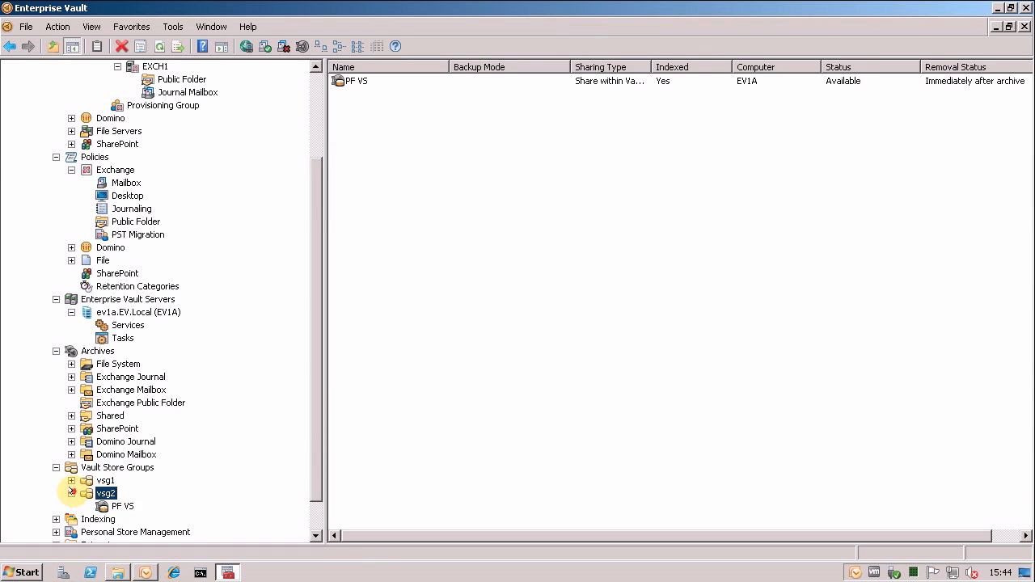
{"action": "left_click", "coordinate": [123, 505]}
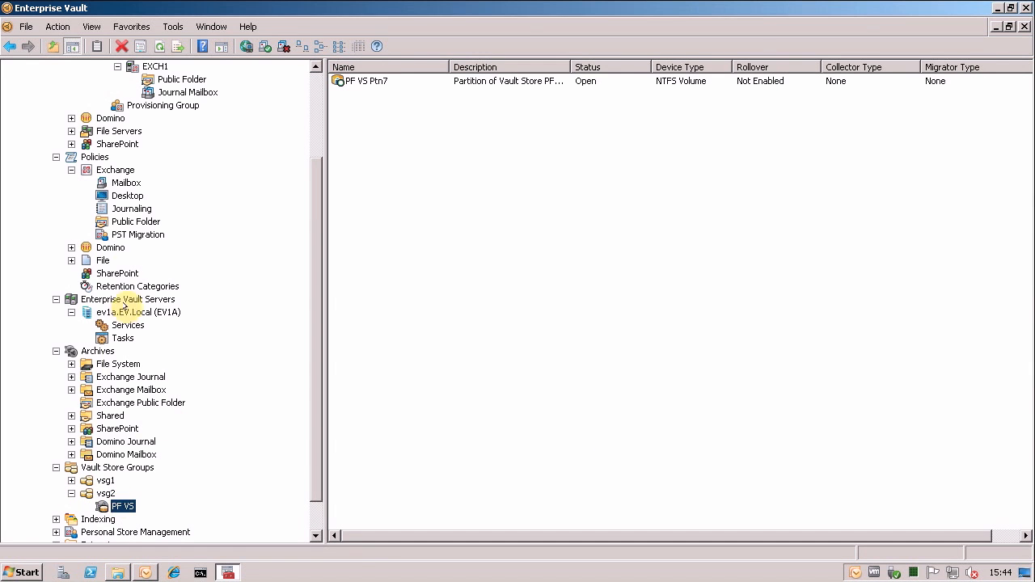
{"action": "left_click", "coordinate": [123, 337]}
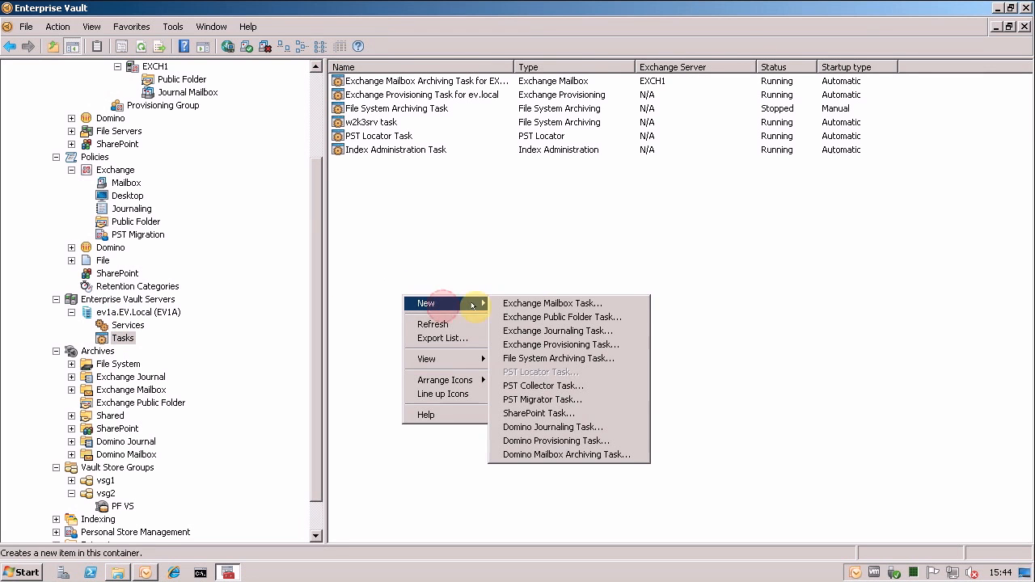
- Create a default-named public folder task on EXCH1 using the Enterprise Vault system mailbox
{"action": "left_click", "coordinate": [562, 316]}
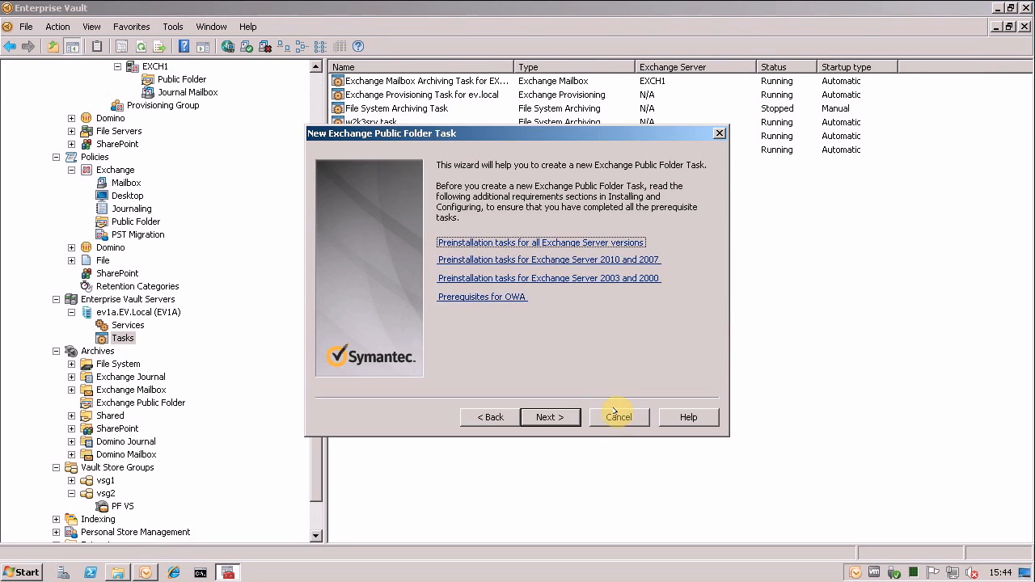
{"action": "left_click", "coordinate": [550, 416]}
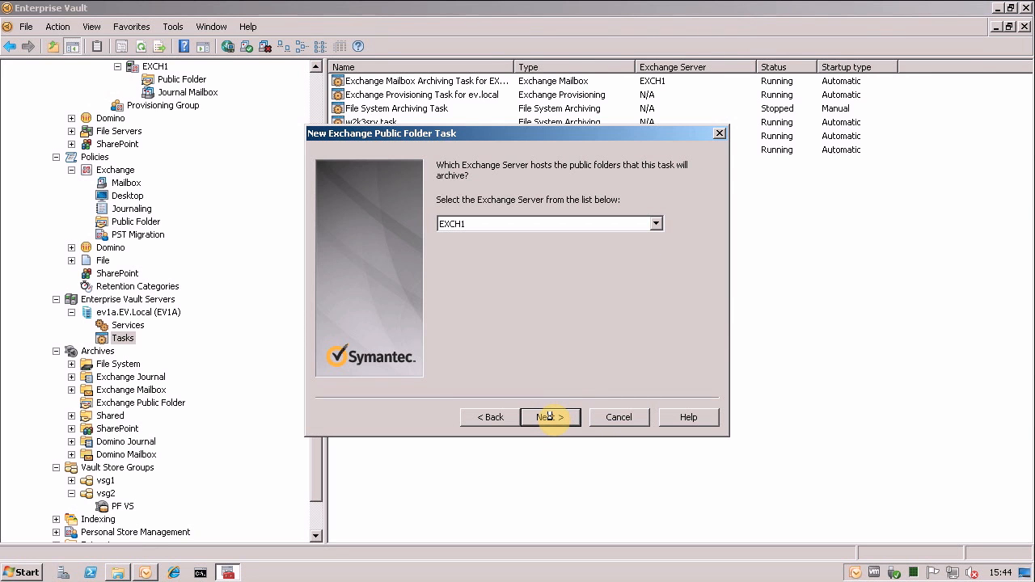
{"action": "left_click", "coordinate": [550, 417]}
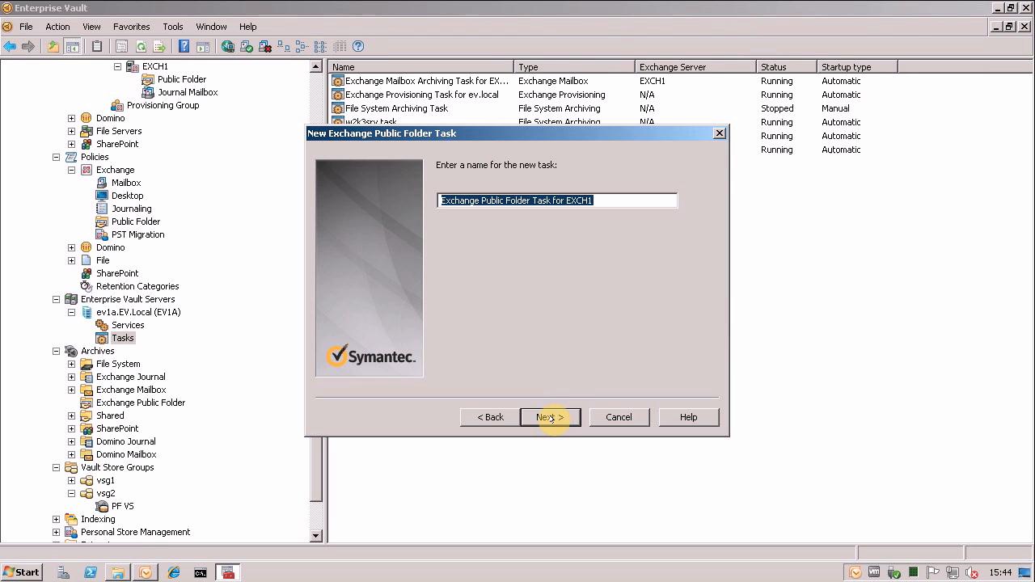
{"action": "left_click", "coordinate": [550, 416]}
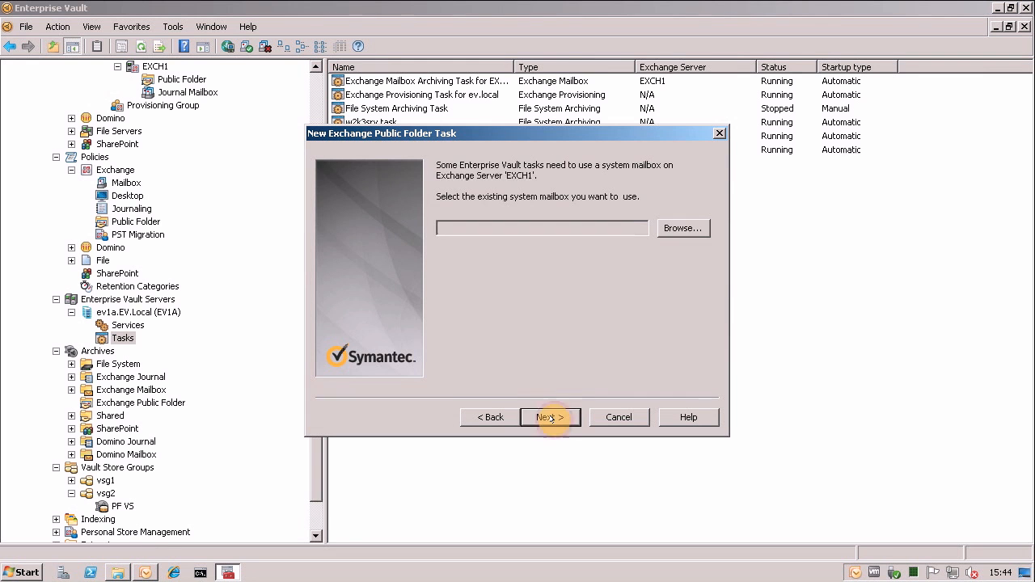
{"action": "left_click", "coordinate": [682, 228]}
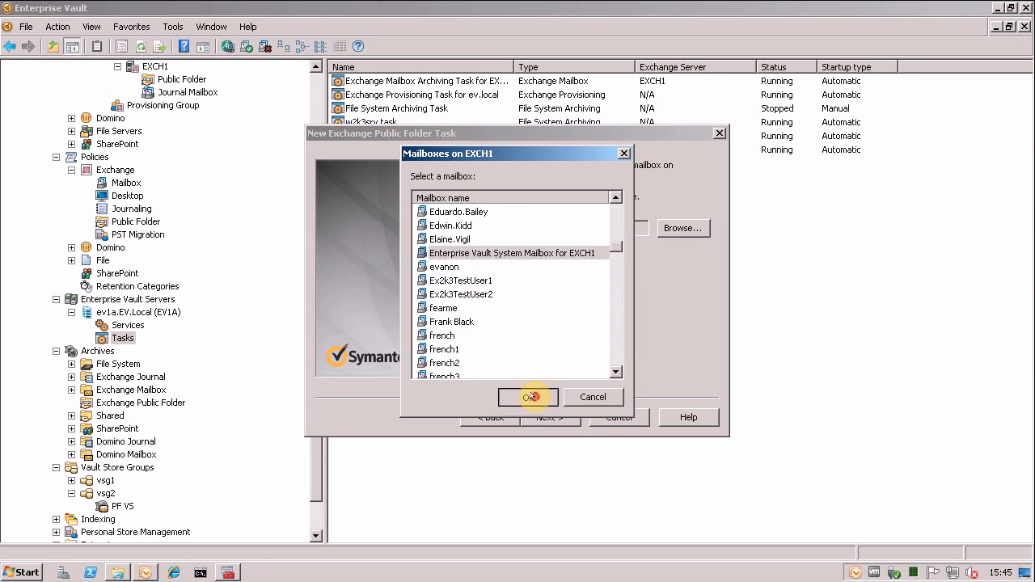
{"action": "left_click", "coordinate": [527, 397]}
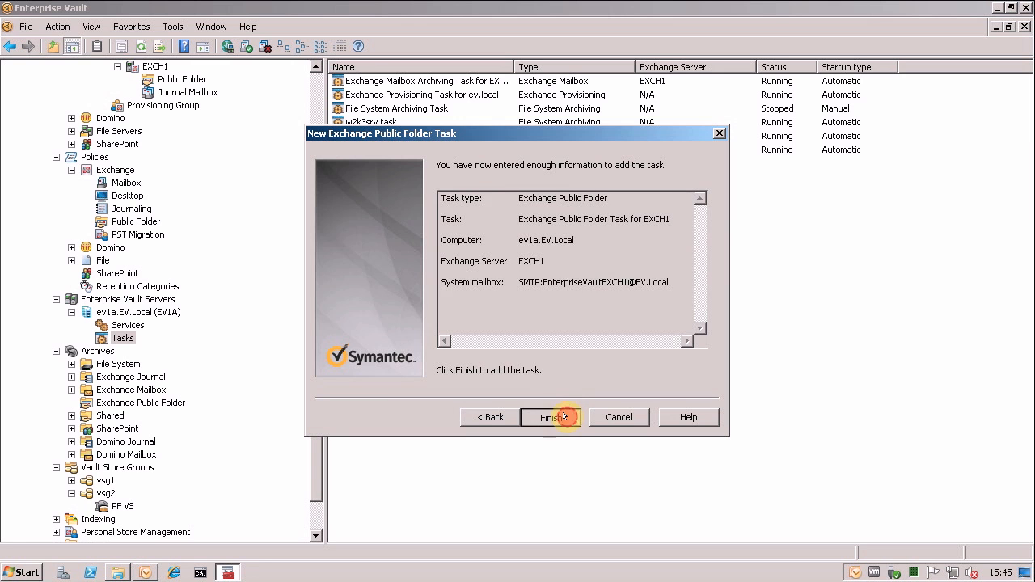
{"action": "left_click", "coordinate": [549, 417]}
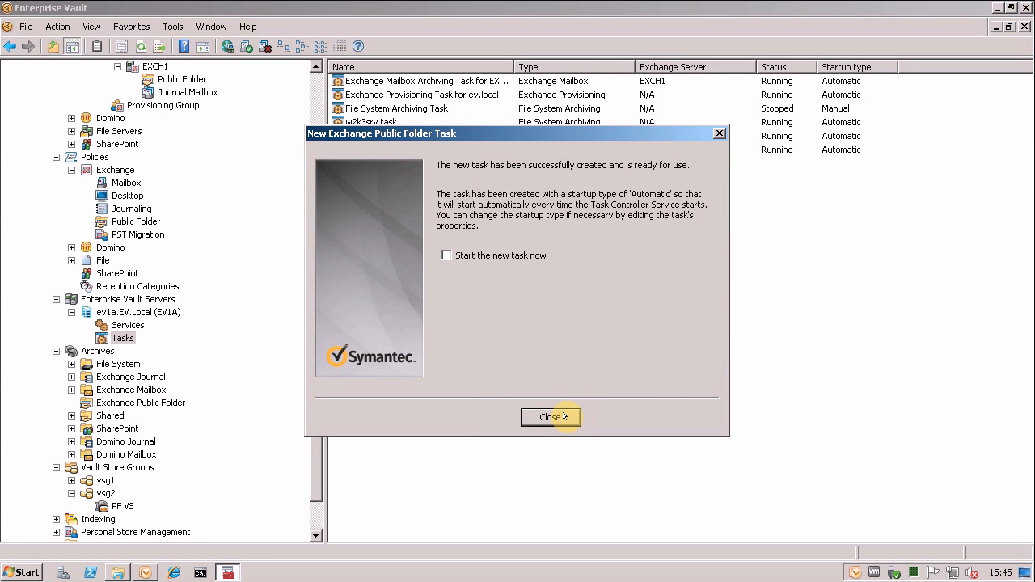
{"action": "left_click", "coordinate": [549, 417]}
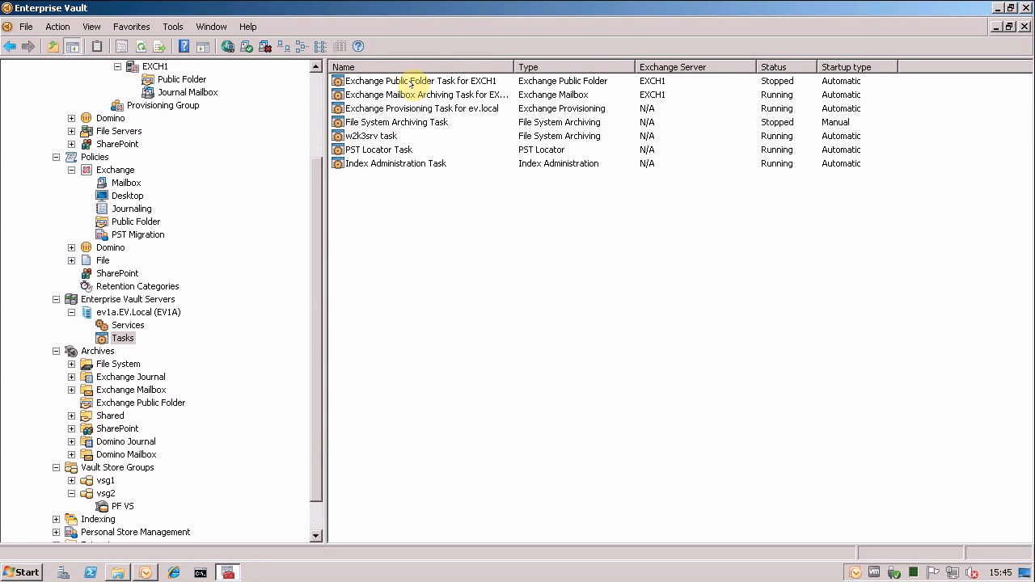
- Review the EXCH1 public folder task's Run Never schedule and accept its properties
{"action": "double_click", "coordinate": [420, 80]}
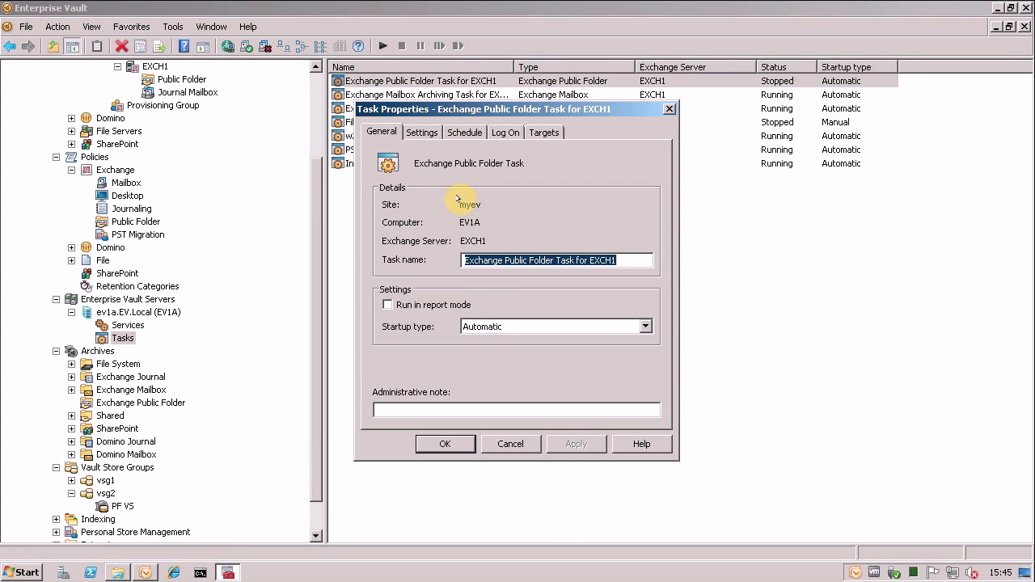
{"action": "left_click", "coordinate": [464, 132]}
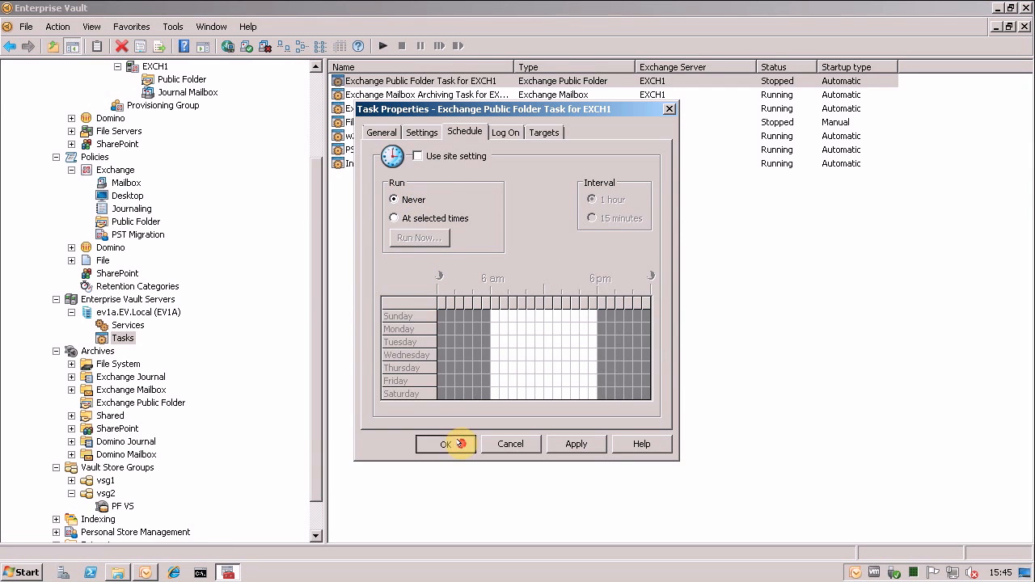
{"action": "left_click", "coordinate": [442, 444]}
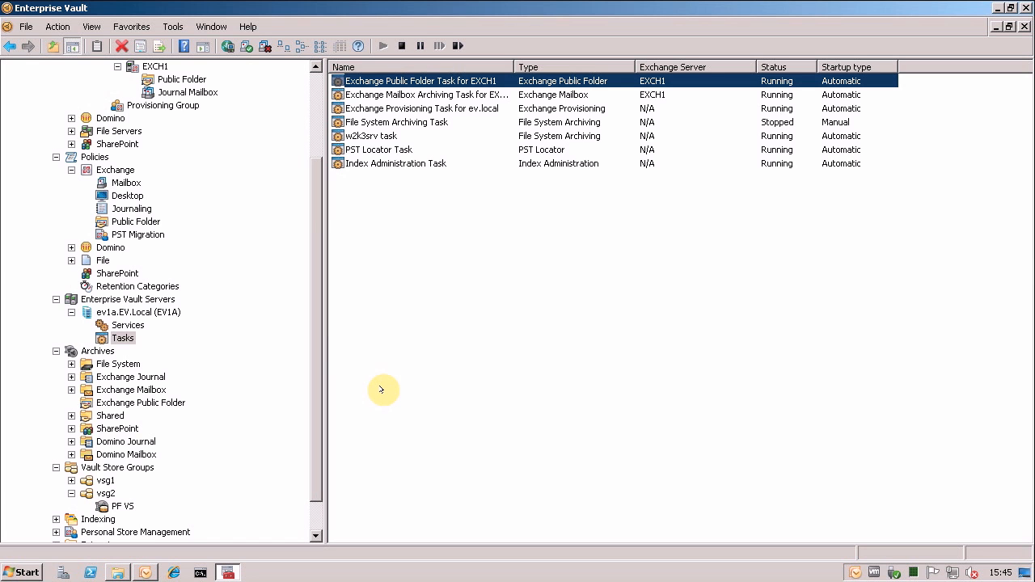
{"action": "mouse_move", "coordinate": [141, 402]}
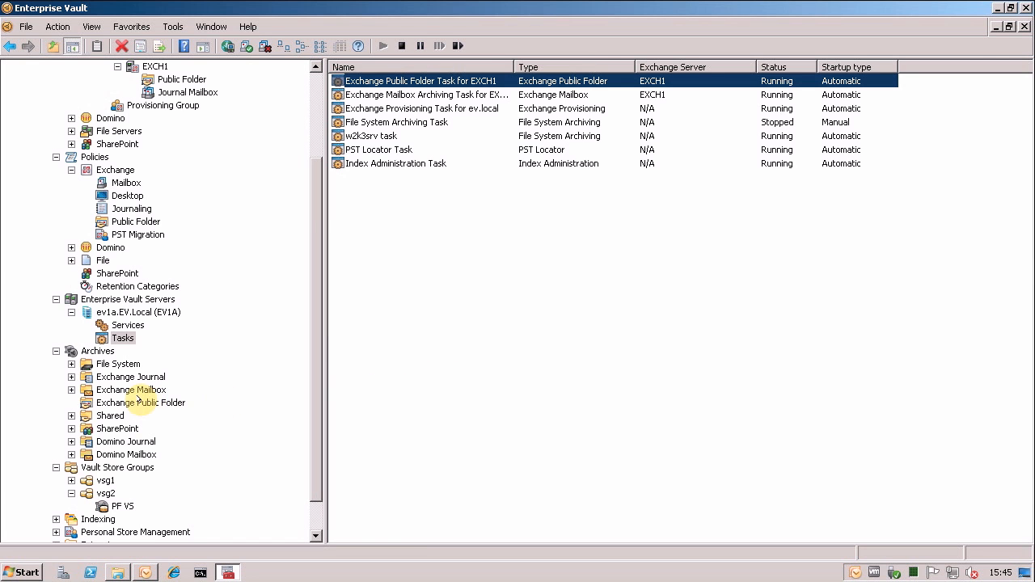
- Create public folder archive PFArchive in vault store PF VS, billed to EV\vaultadmin
{"action": "left_click", "coordinate": [140, 402]}
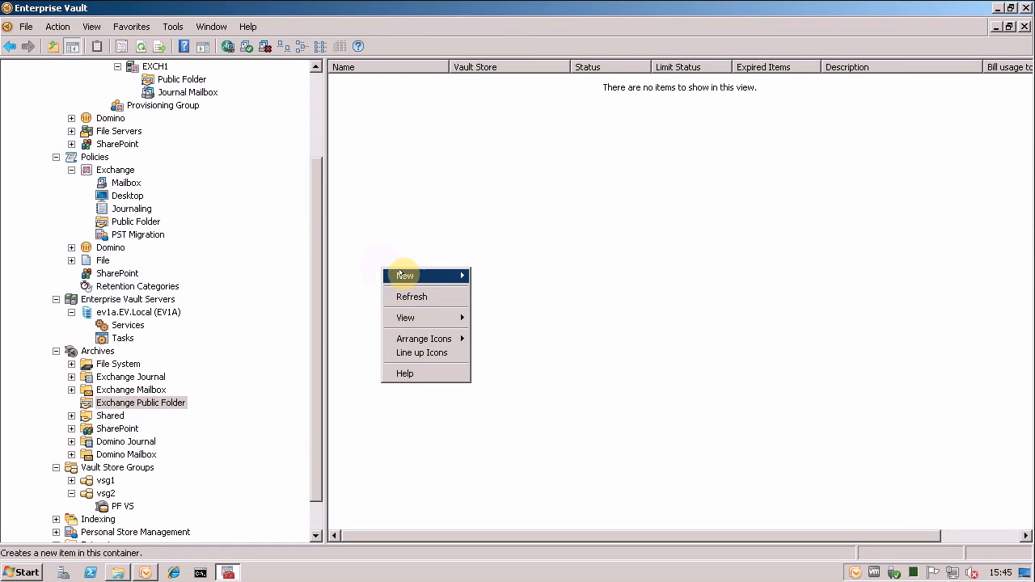
{"action": "left_click", "coordinate": [404, 275]}
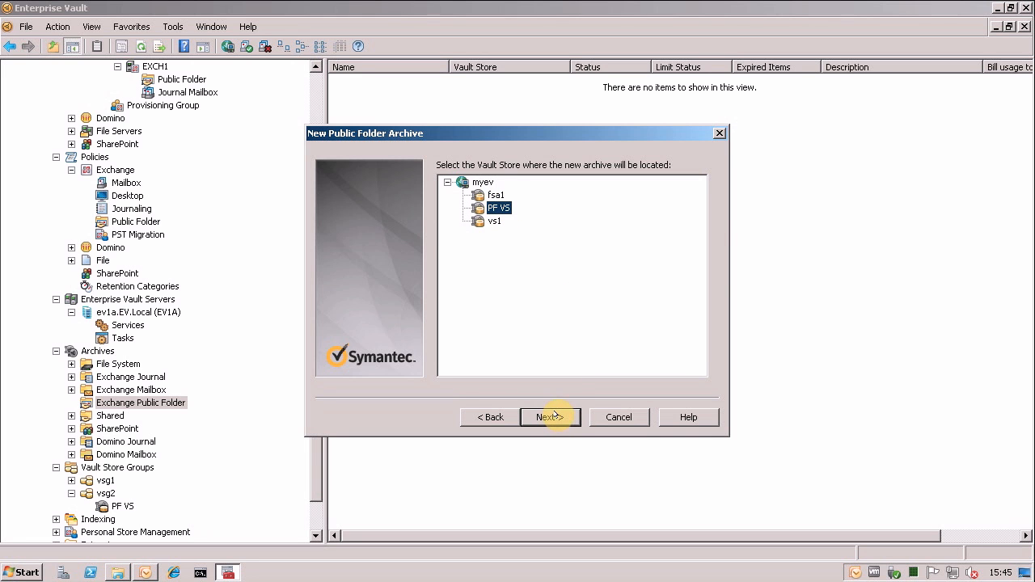
{"action": "left_click", "coordinate": [546, 417]}
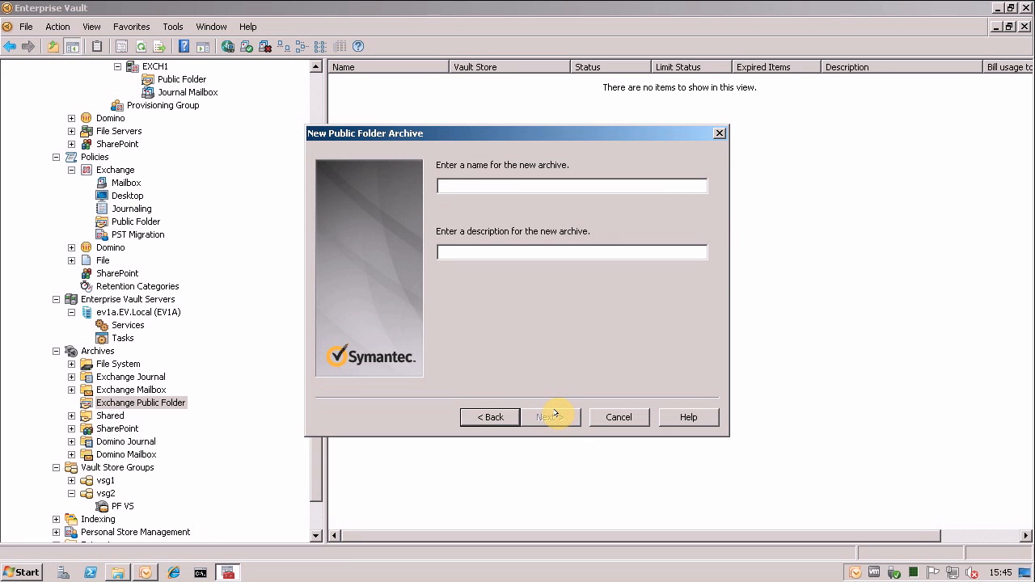
{"action": "type", "text": "PFArch"}
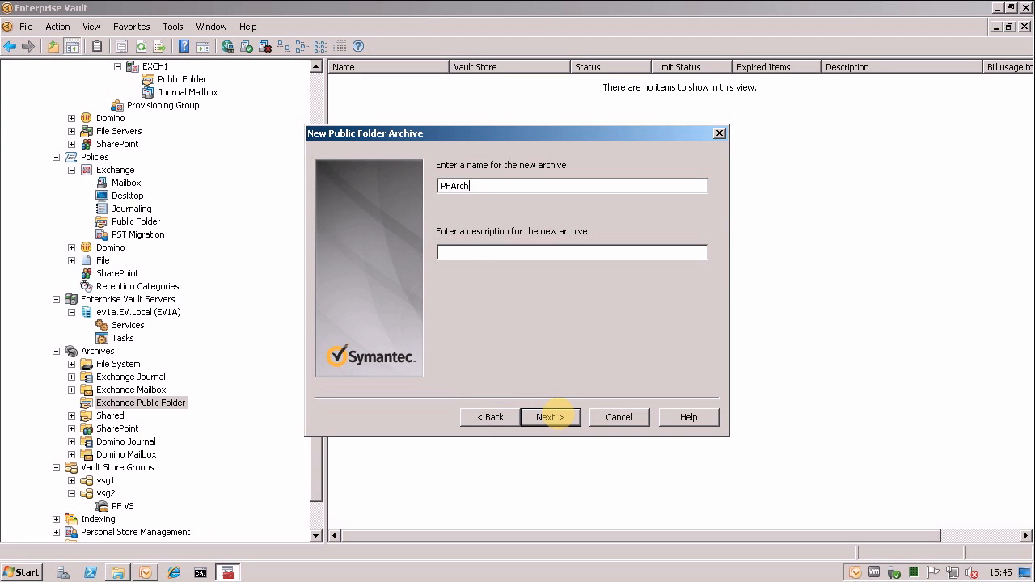
{"action": "left_click", "coordinate": [550, 416]}
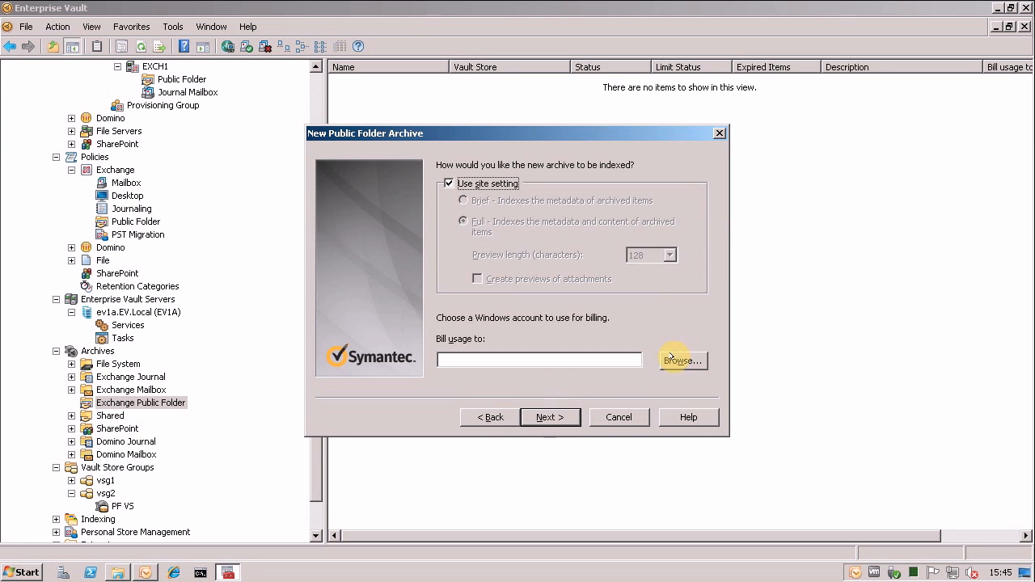
{"action": "left_click", "coordinate": [682, 361]}
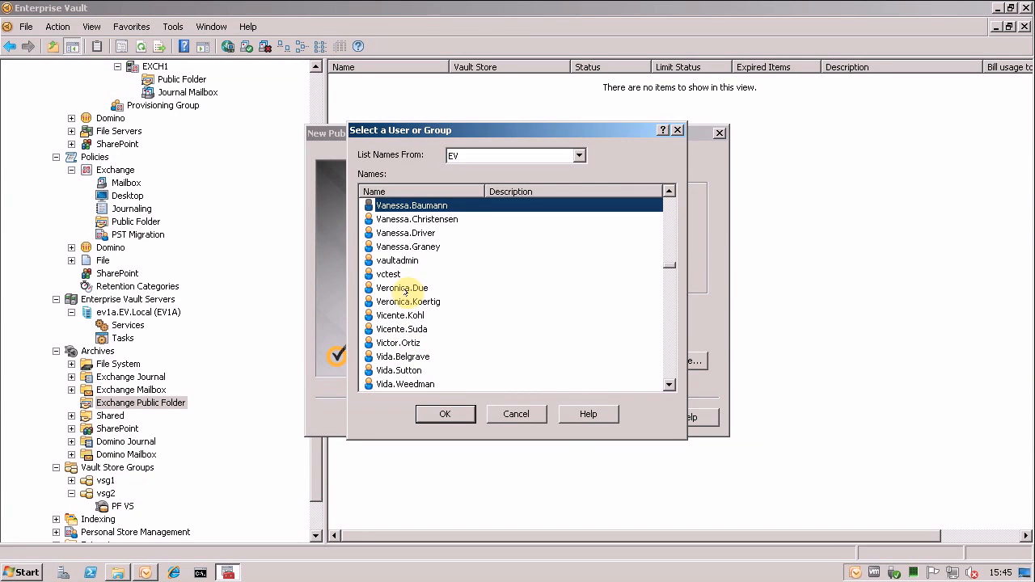
{"action": "left_click", "coordinate": [446, 414]}
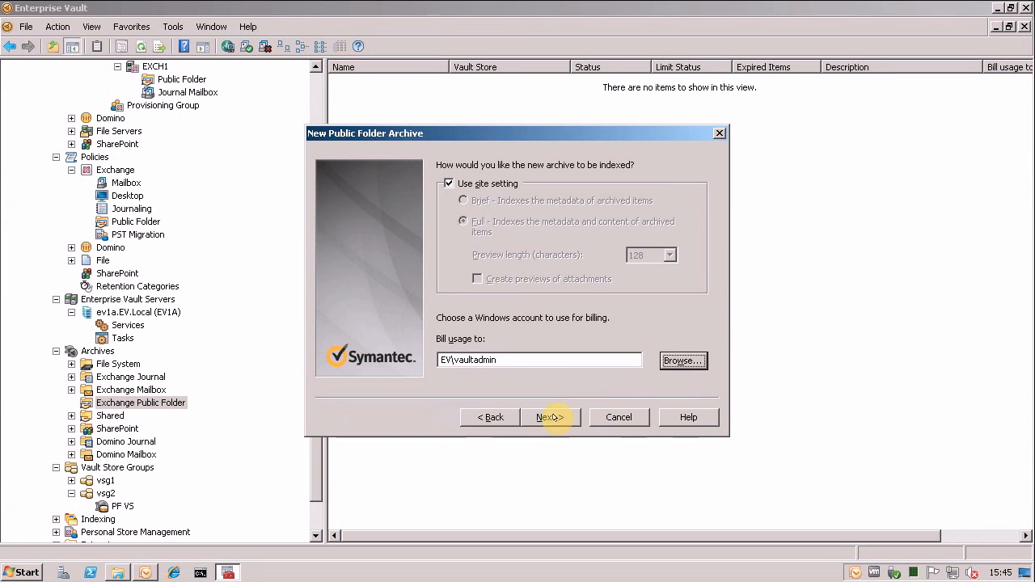
{"action": "left_click", "coordinate": [550, 418]}
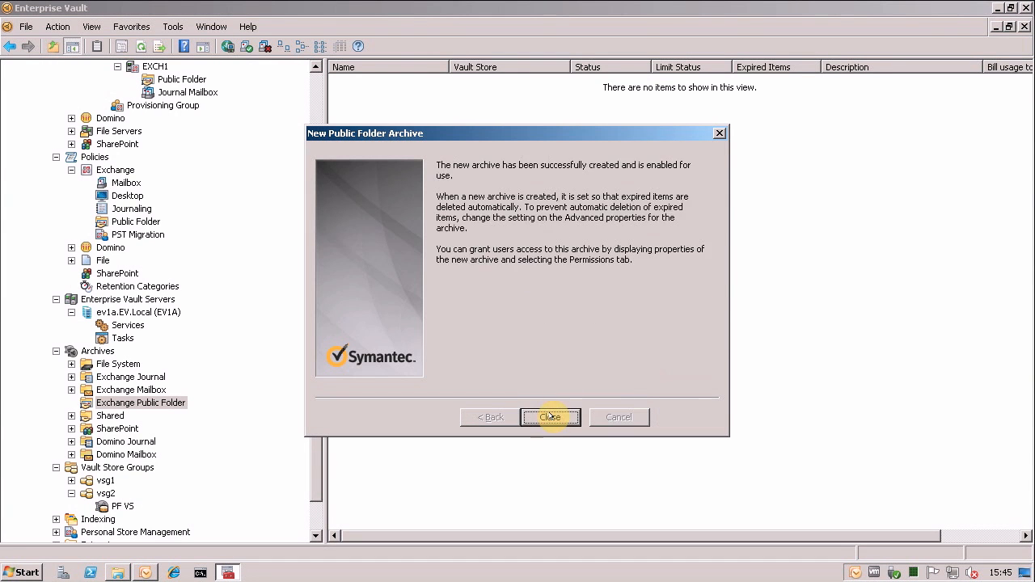
{"action": "left_click", "coordinate": [550, 417]}
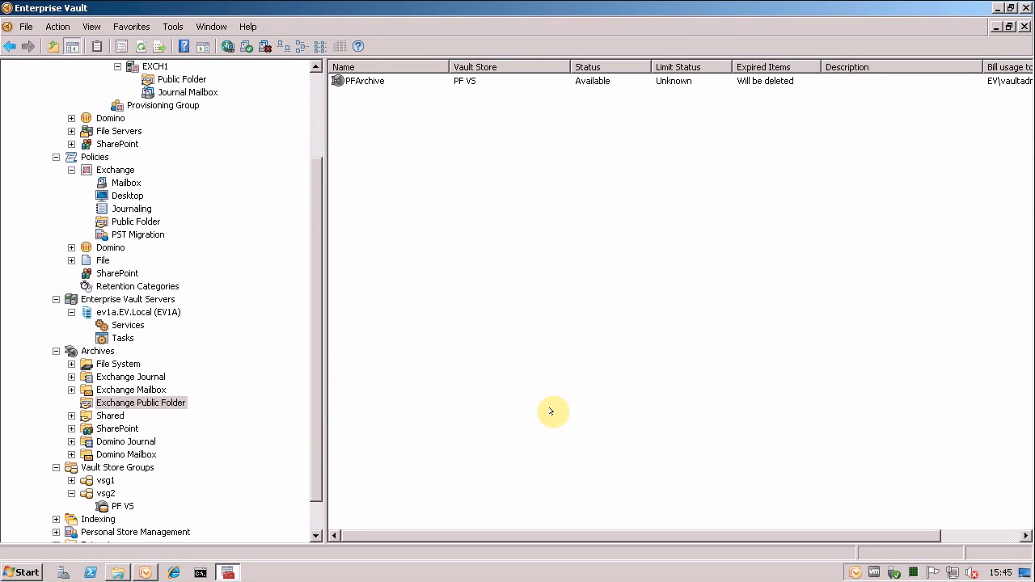
{"action": "mouse_move", "coordinate": [381, 309]}
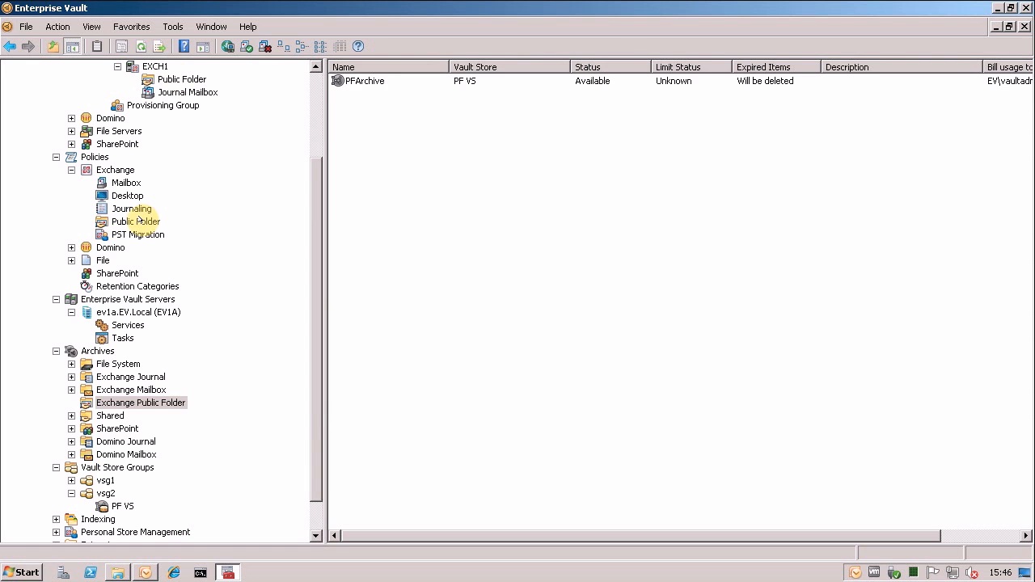
- Inspect the default policy's Archiving Rules, Shortcut Content and Message Classes, then cancel
{"action": "left_click", "coordinate": [135, 221]}
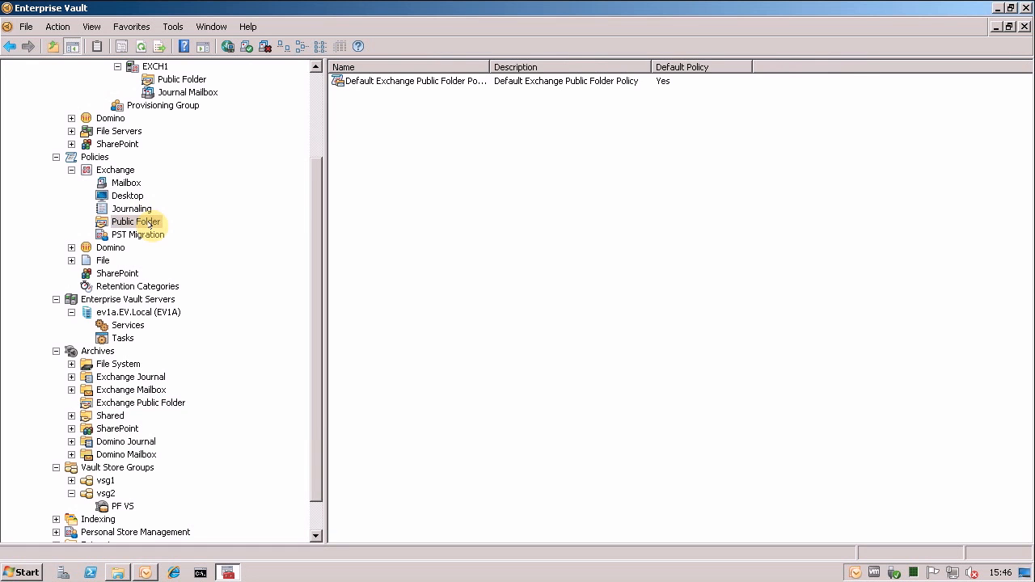
{"action": "left_click", "coordinate": [388, 80]}
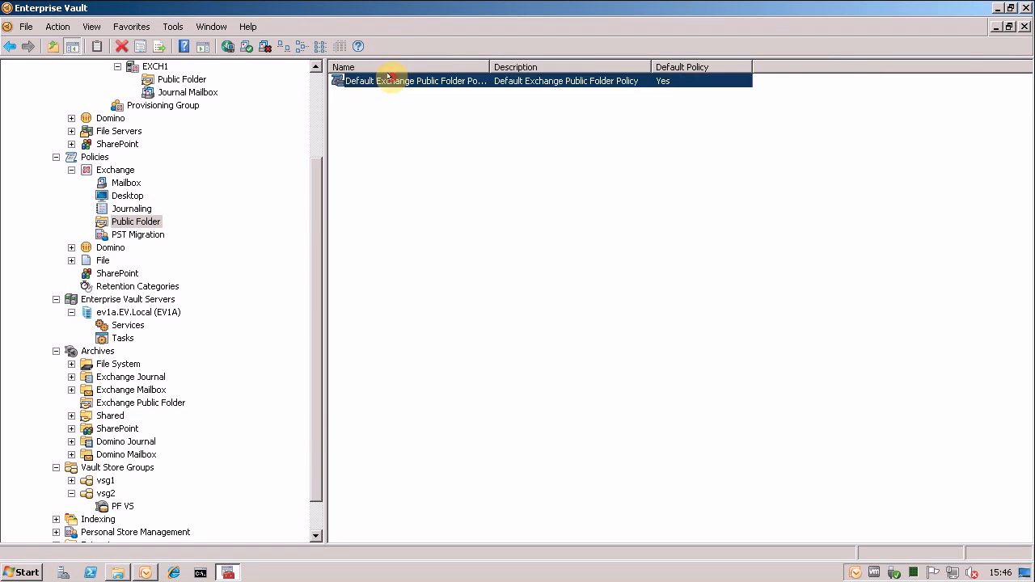
{"action": "double_click", "coordinate": [391, 80]}
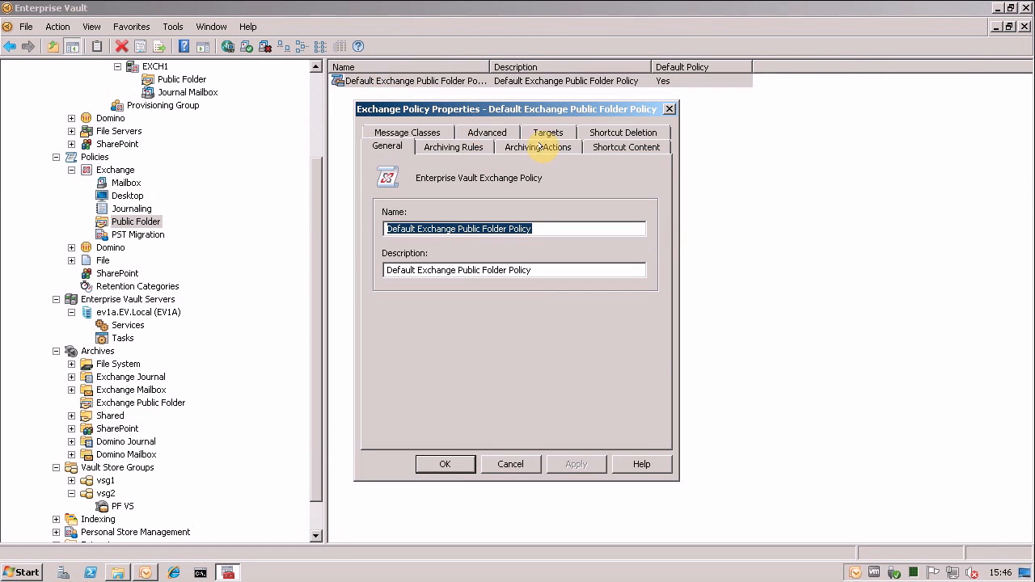
{"action": "left_click", "coordinate": [454, 146]}
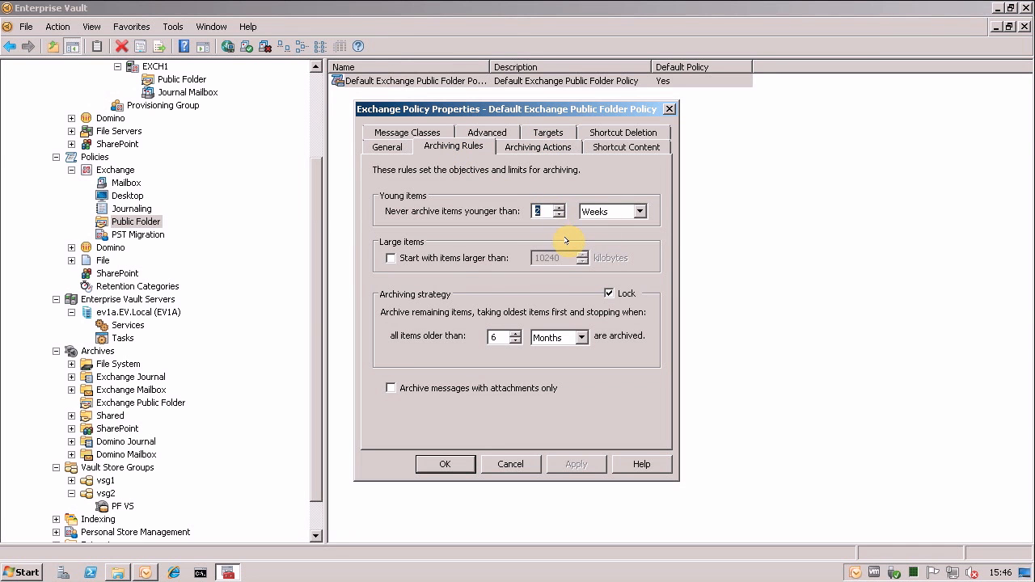
{"action": "left_click", "coordinate": [626, 147]}
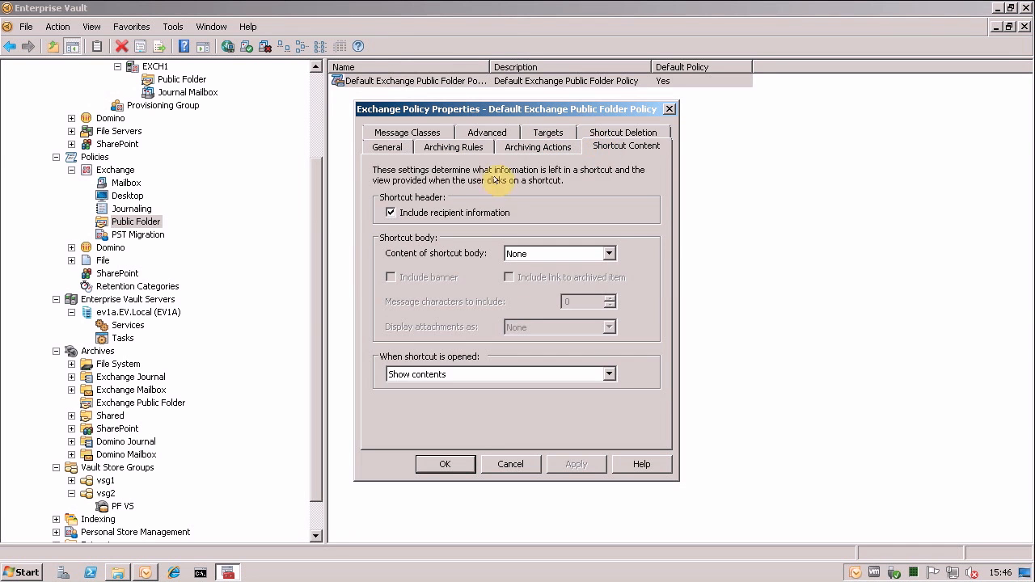
{"action": "mouse_move", "coordinate": [529, 269]}
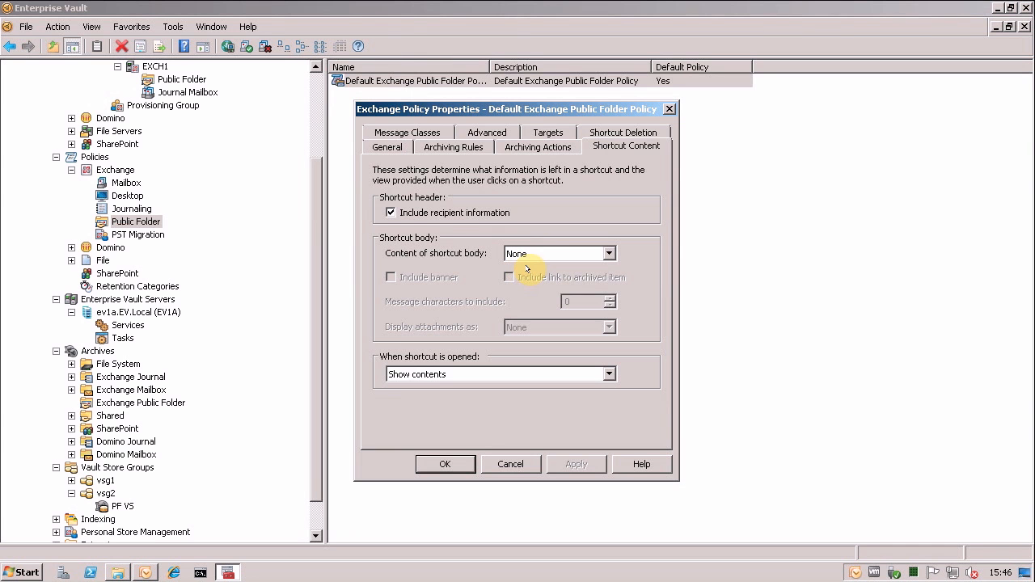
{"action": "left_click", "coordinate": [407, 132]}
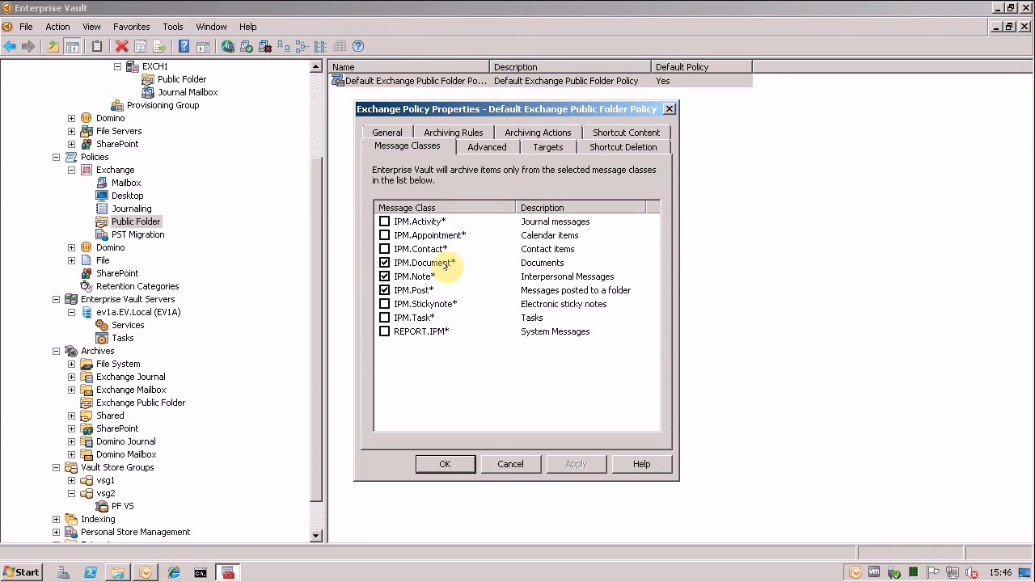
{"action": "left_click", "coordinate": [426, 263]}
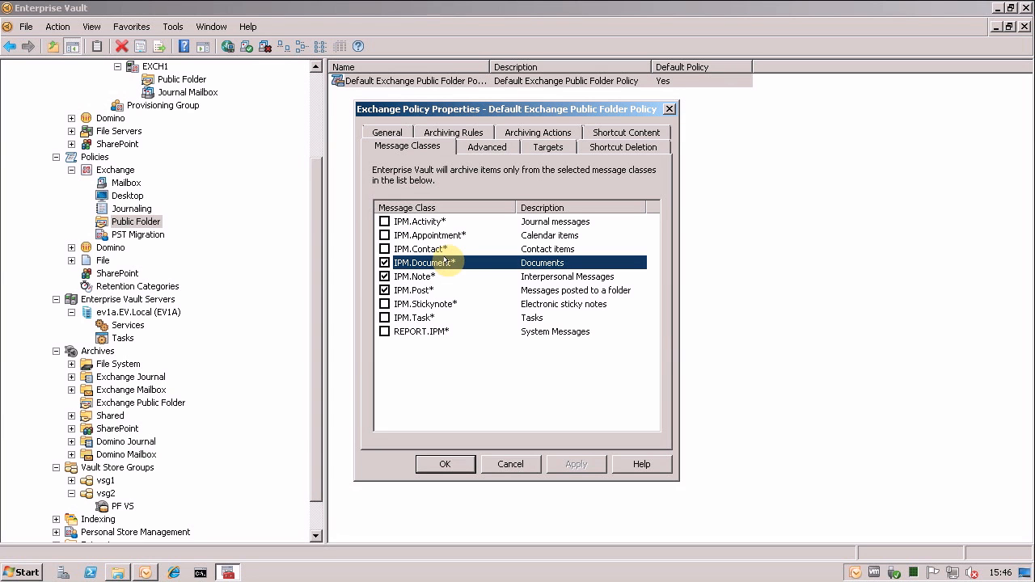
{"action": "mouse_move", "coordinate": [510, 464]}
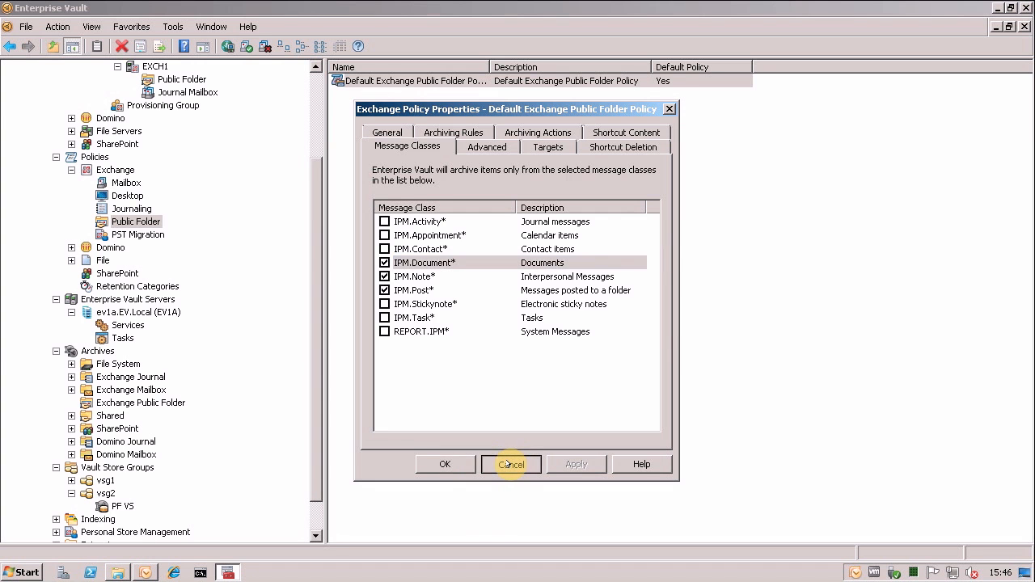
{"action": "left_click", "coordinate": [511, 464]}
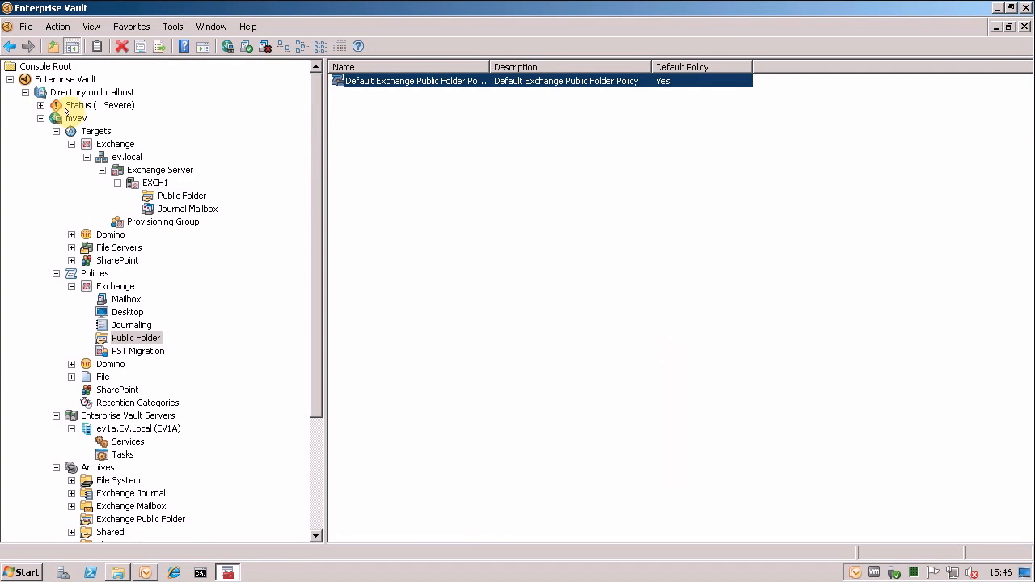
- Start a new single-archive public folder target under EXCH1's public folder targets
{"action": "left_click", "coordinate": [181, 195]}
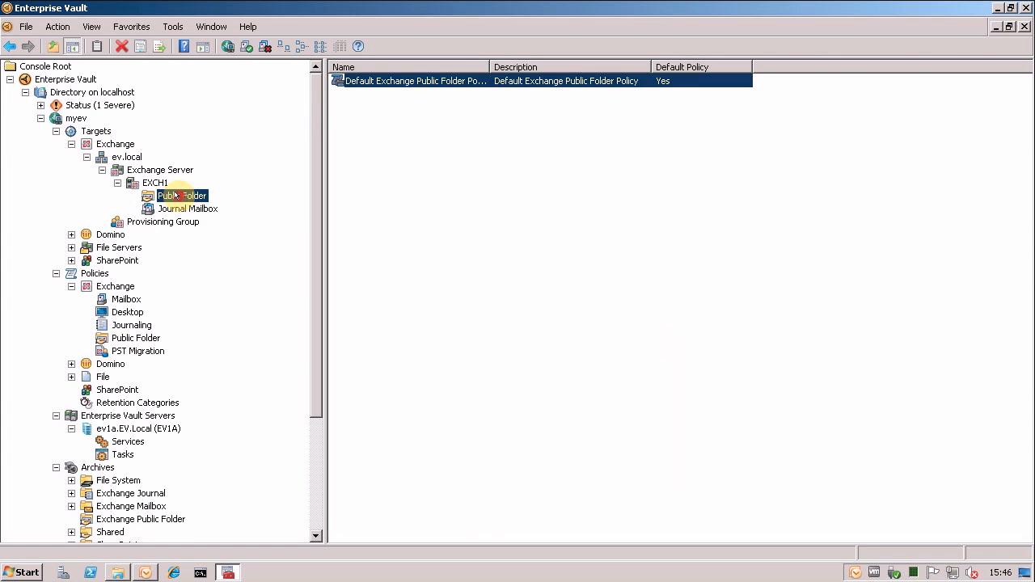
{"action": "left_click", "coordinate": [181, 195]}
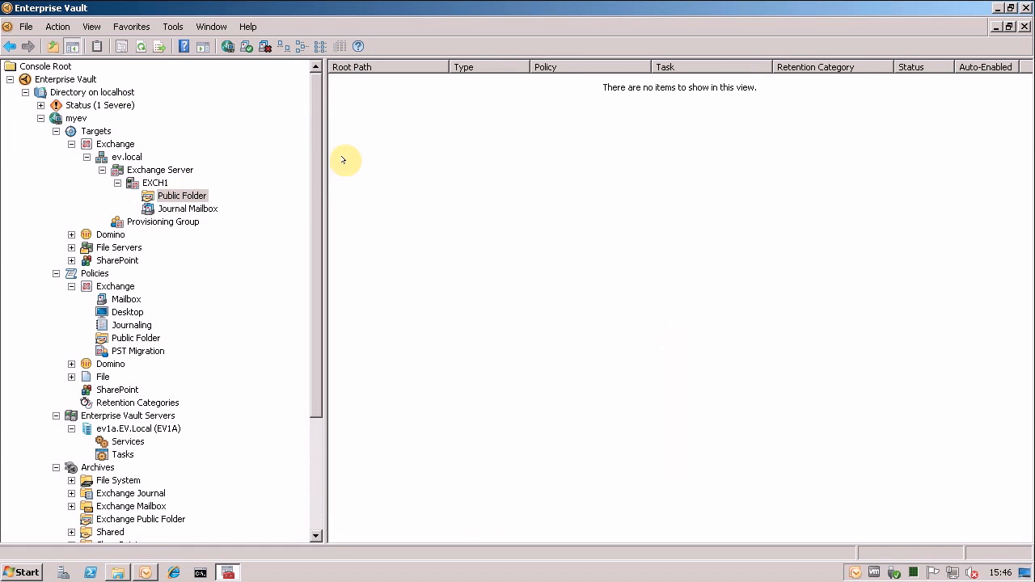
{"action": "right_click", "coordinate": [346, 160]}
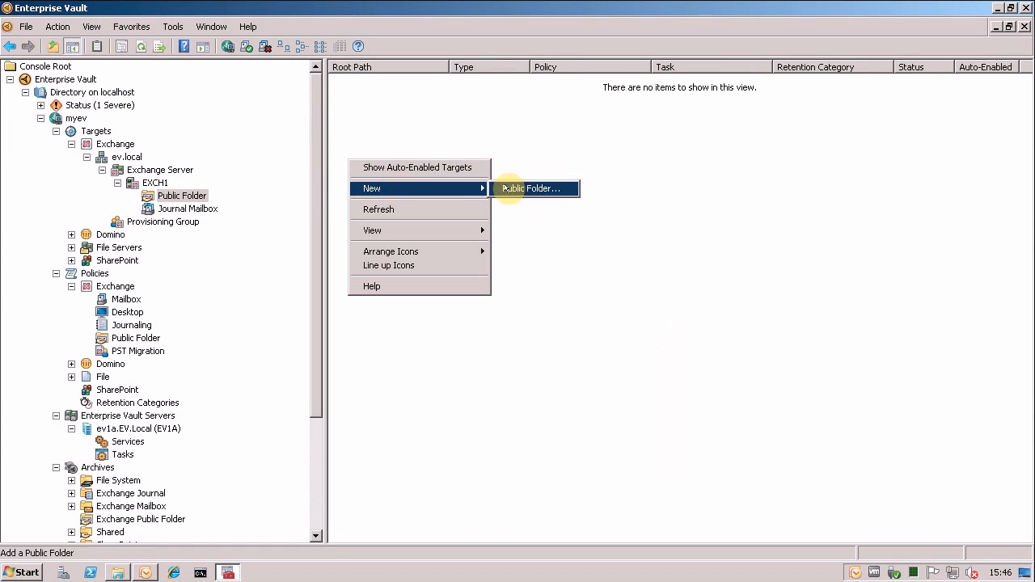
{"action": "left_click", "coordinate": [533, 188]}
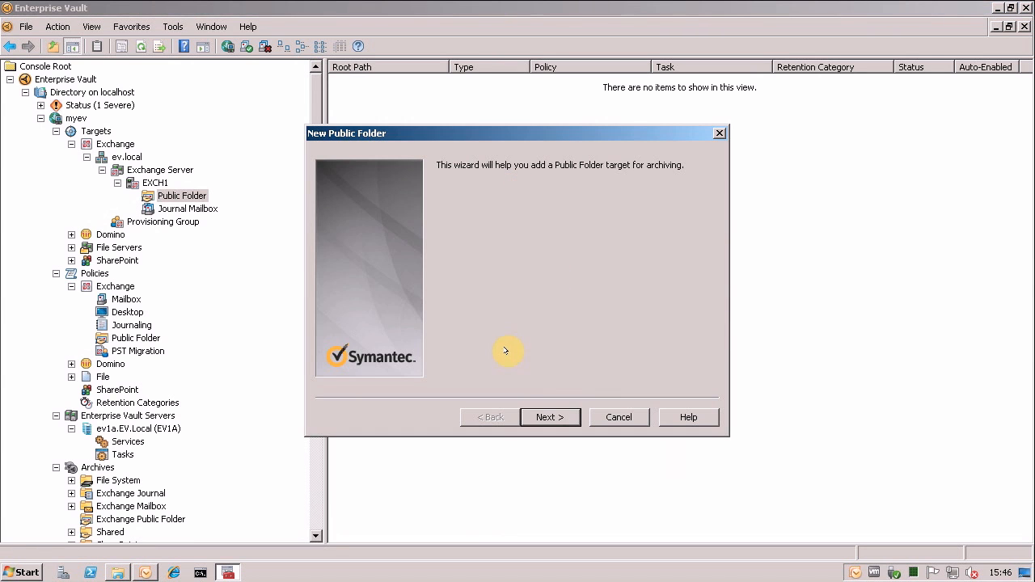
{"action": "left_click", "coordinate": [550, 416]}
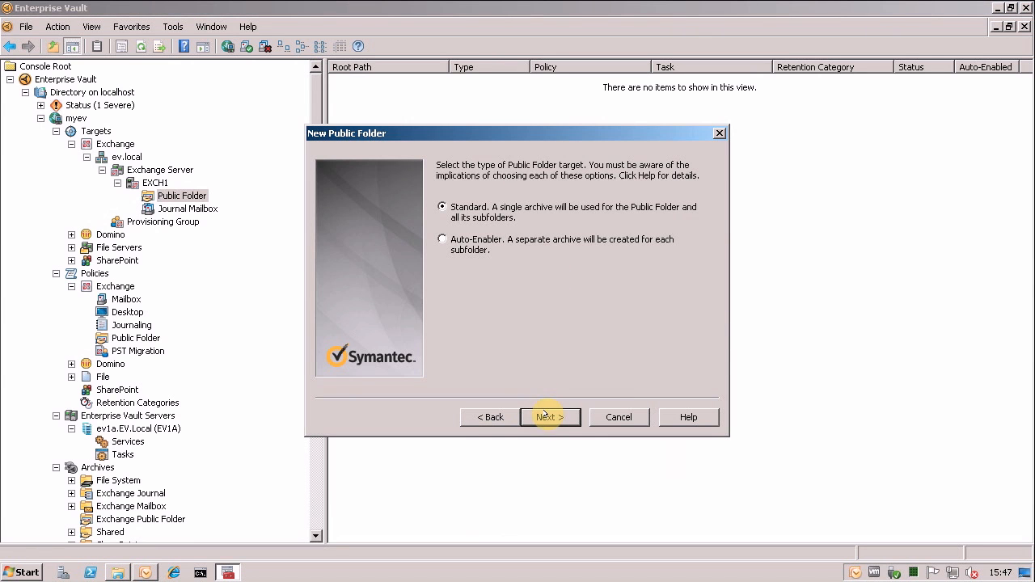
{"action": "left_click", "coordinate": [549, 416]}
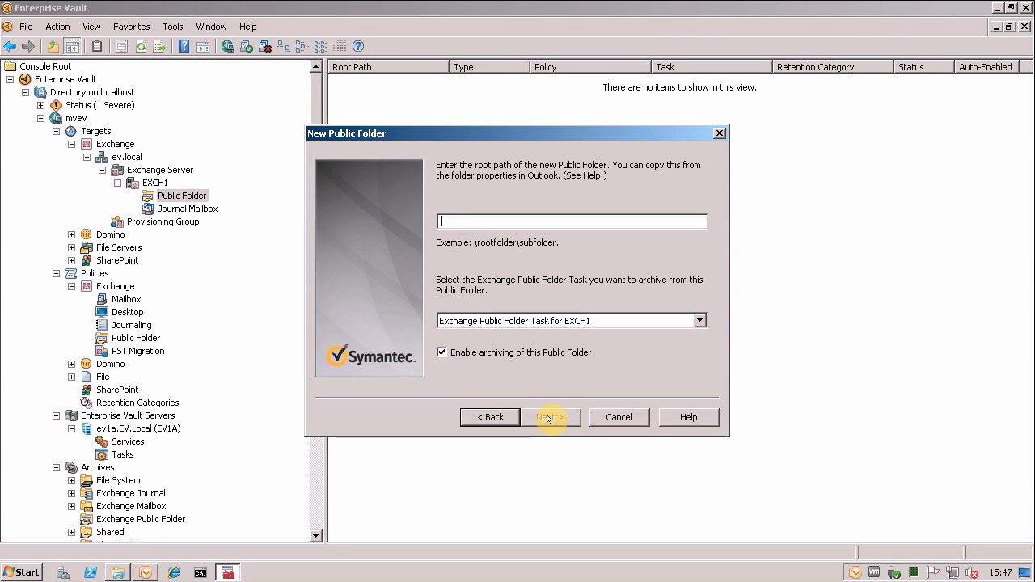
- Add target \b1 with default policy and retention, archiving to PFArchive
{"action": "type", "text": "\\b1"}
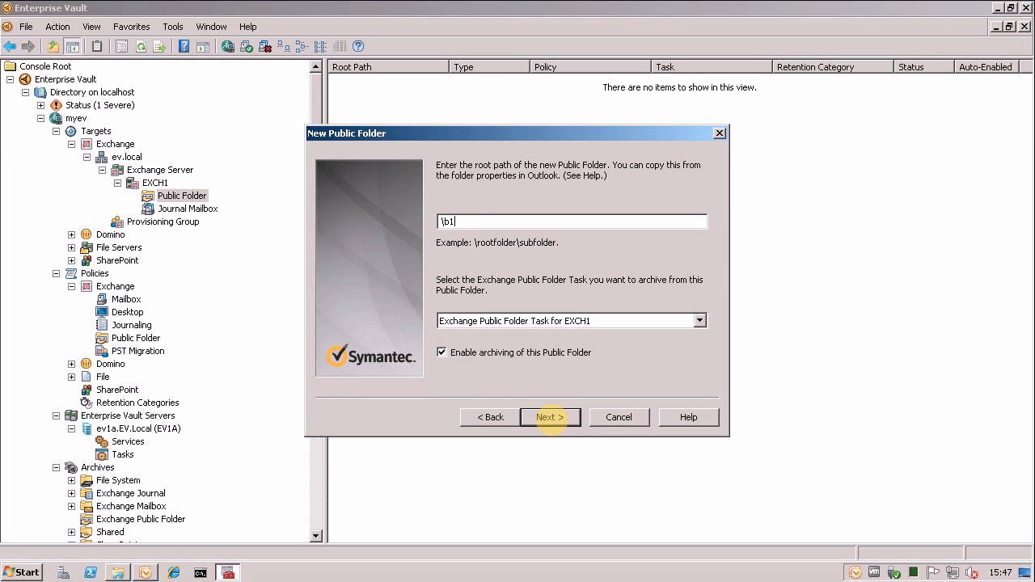
{"action": "mouse_move", "coordinate": [468, 422]}
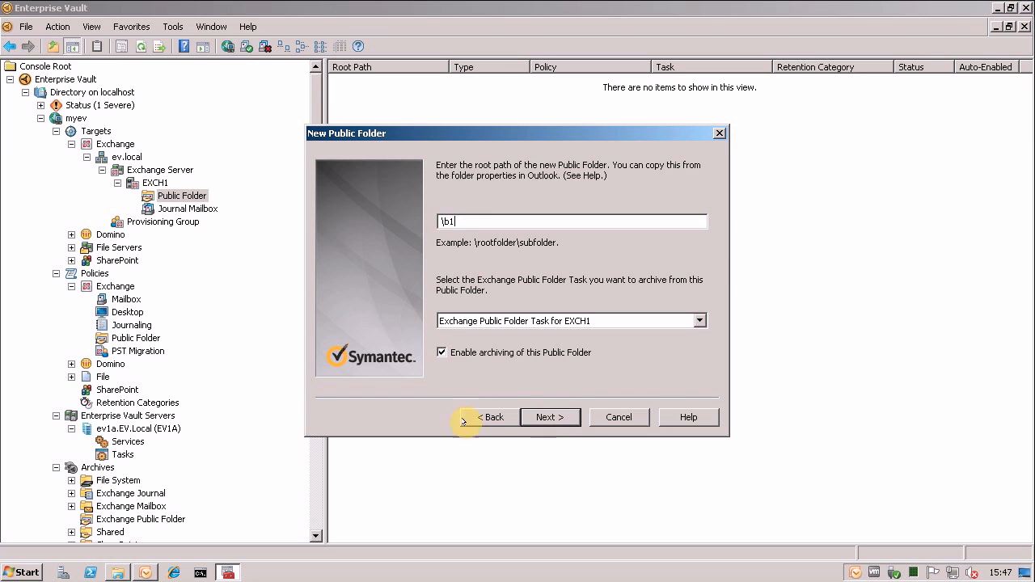
{"action": "mouse_move", "coordinate": [559, 394]}
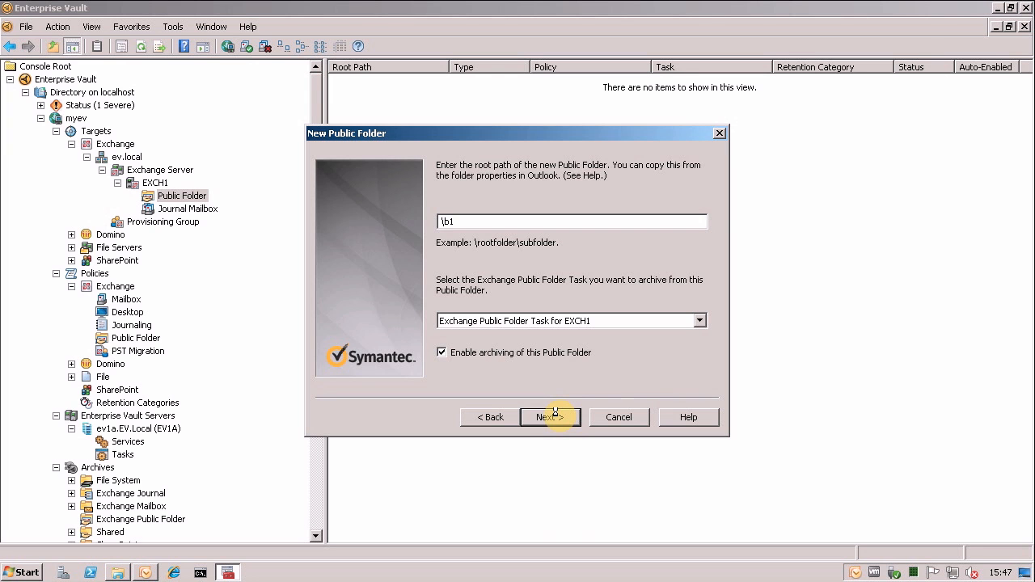
{"action": "left_click", "coordinate": [550, 417]}
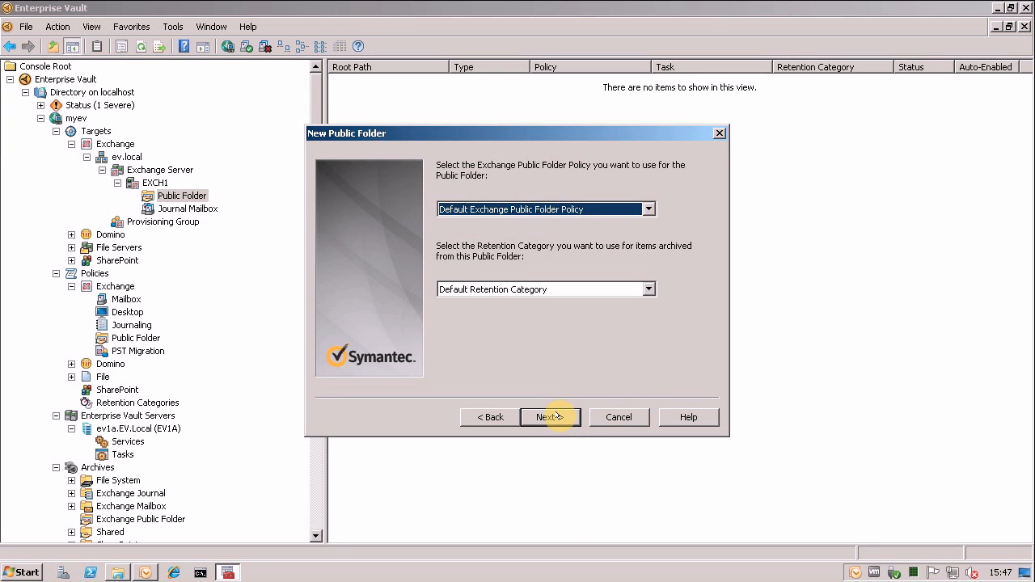
{"action": "mouse_move", "coordinate": [550, 417]}
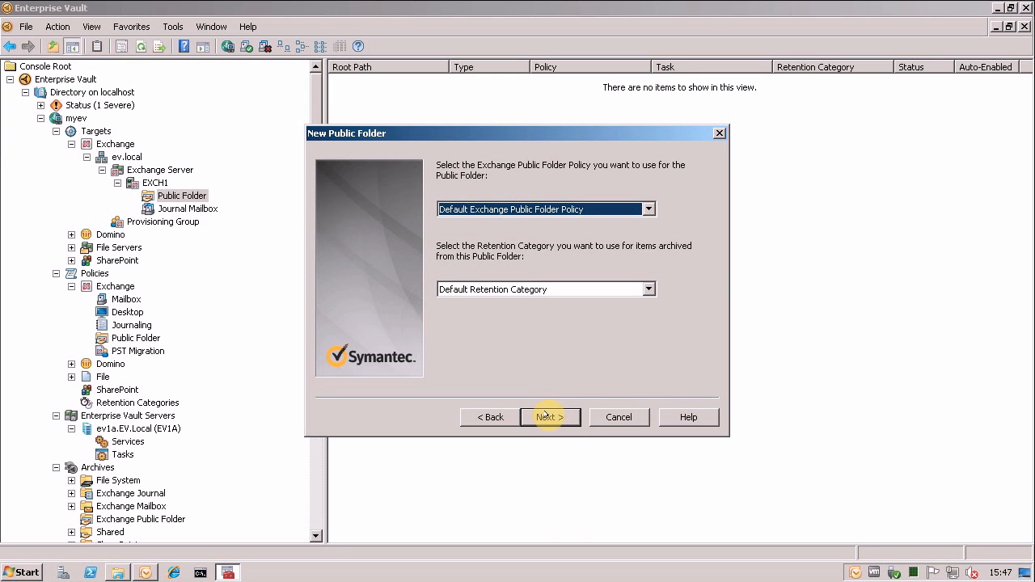
{"action": "left_click", "coordinate": [550, 417]}
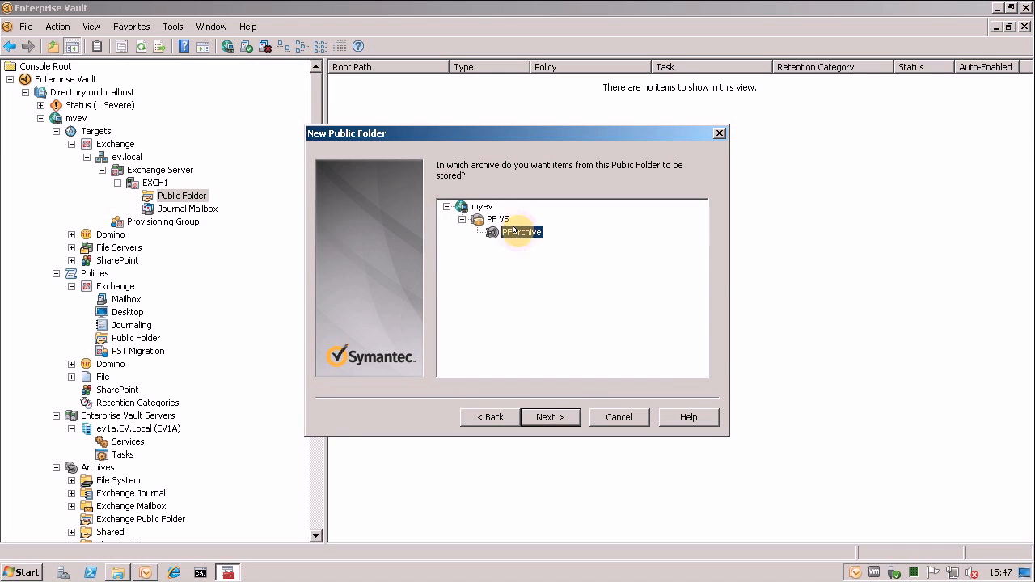
{"action": "left_click", "coordinate": [550, 417]}
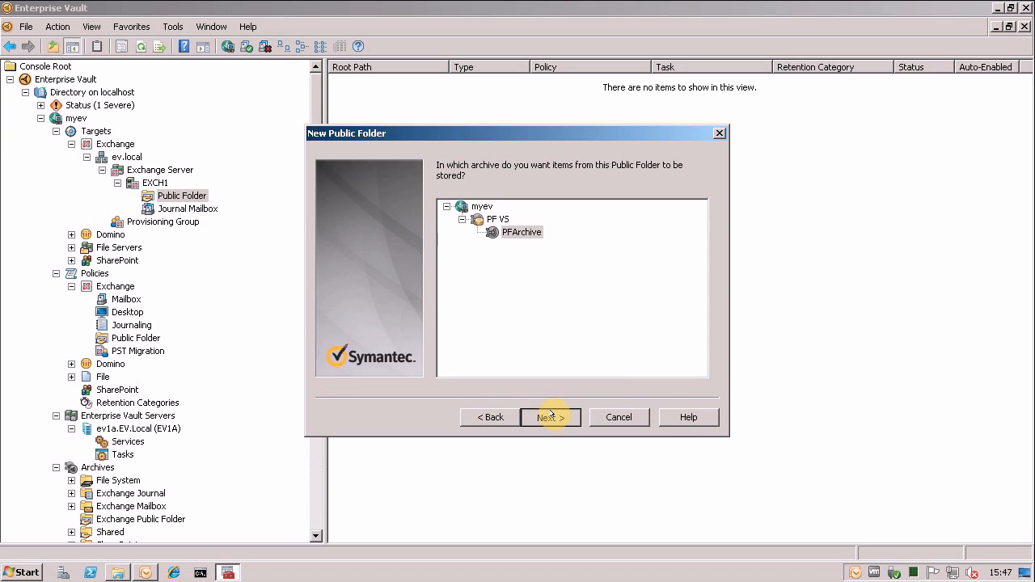
{"action": "left_click", "coordinate": [550, 417]}
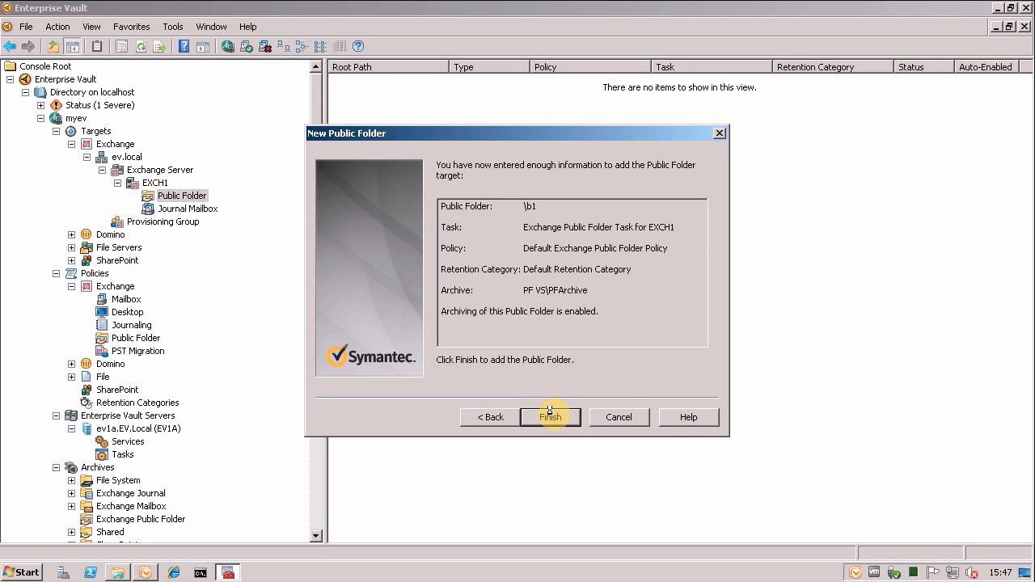
{"action": "left_click", "coordinate": [550, 417]}
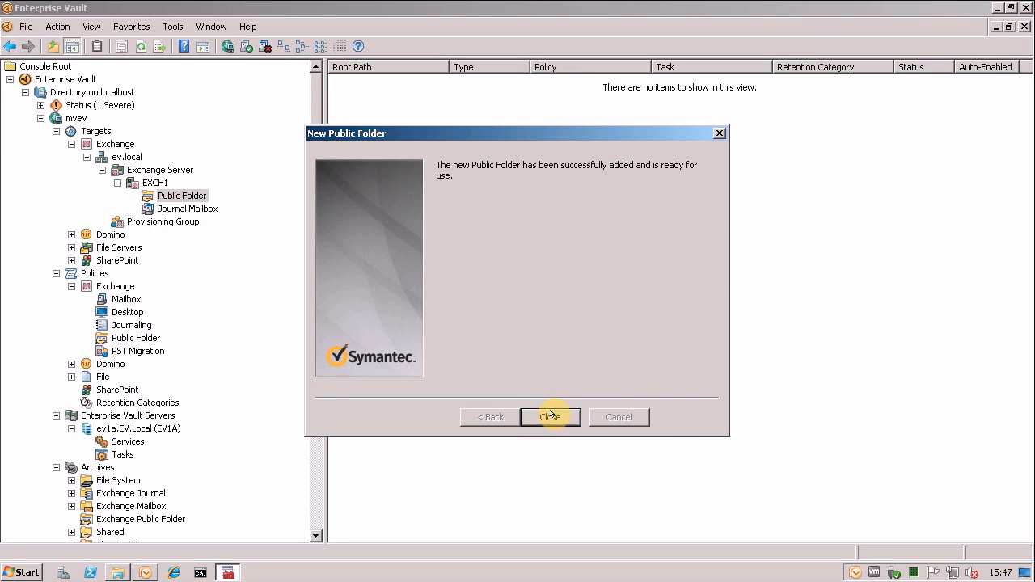
{"action": "left_click", "coordinate": [549, 417]}
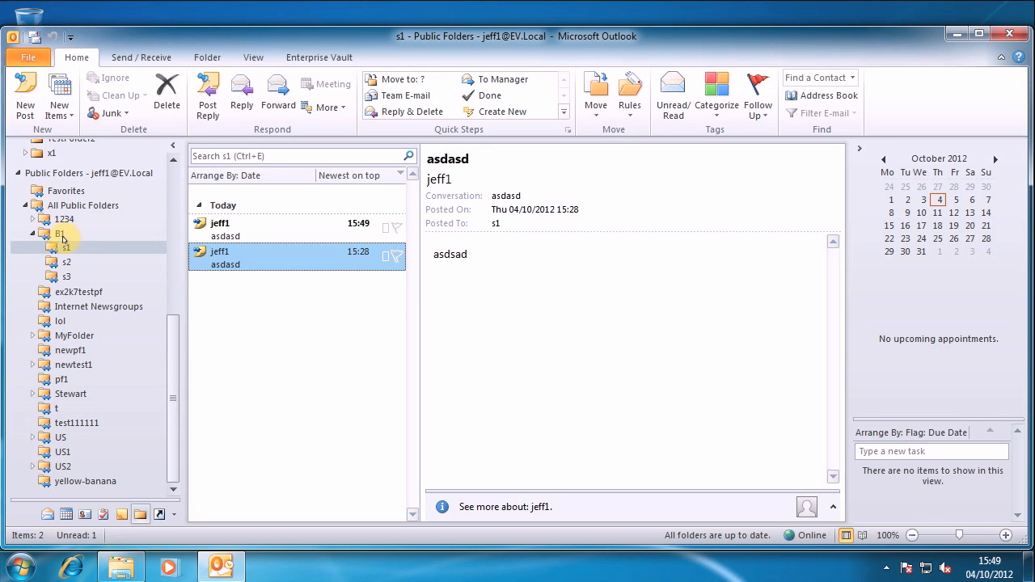
- Store B1's asd post and s1's 15:49 asdasd post, then open Archive Explorer
{"action": "left_click", "coordinate": [59, 233]}
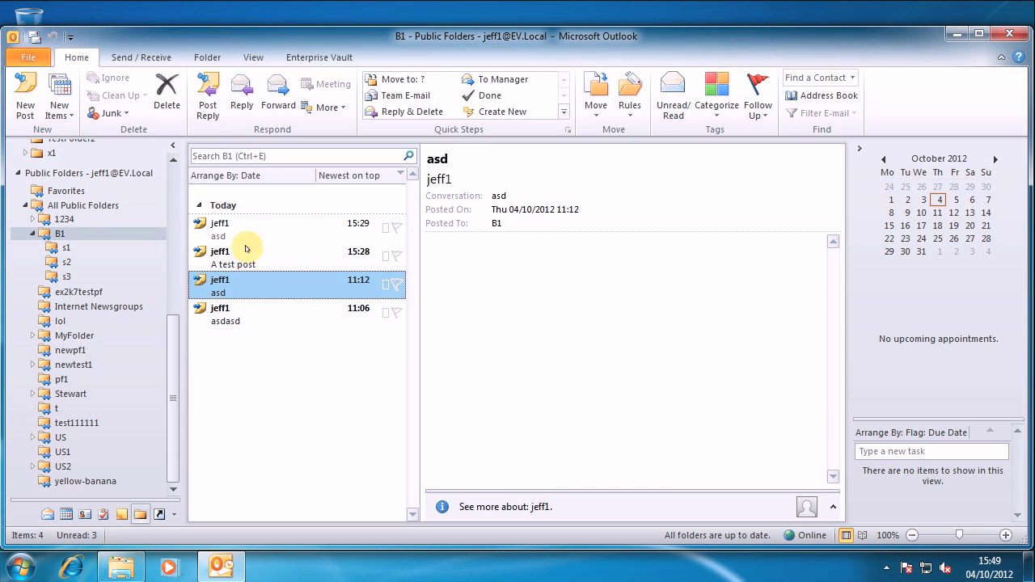
{"action": "left_click", "coordinate": [319, 57]}
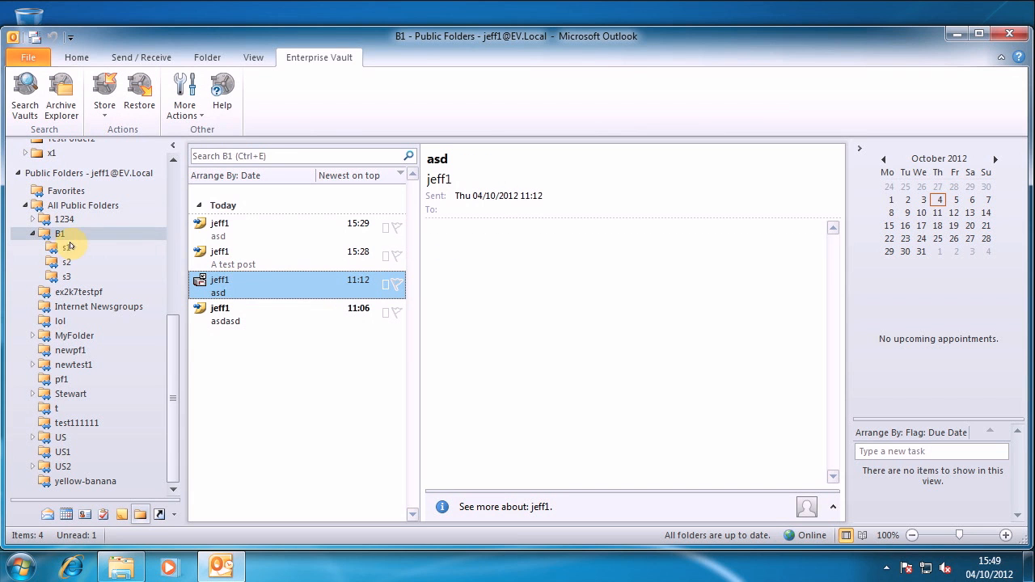
{"action": "left_click", "coordinate": [66, 247]}
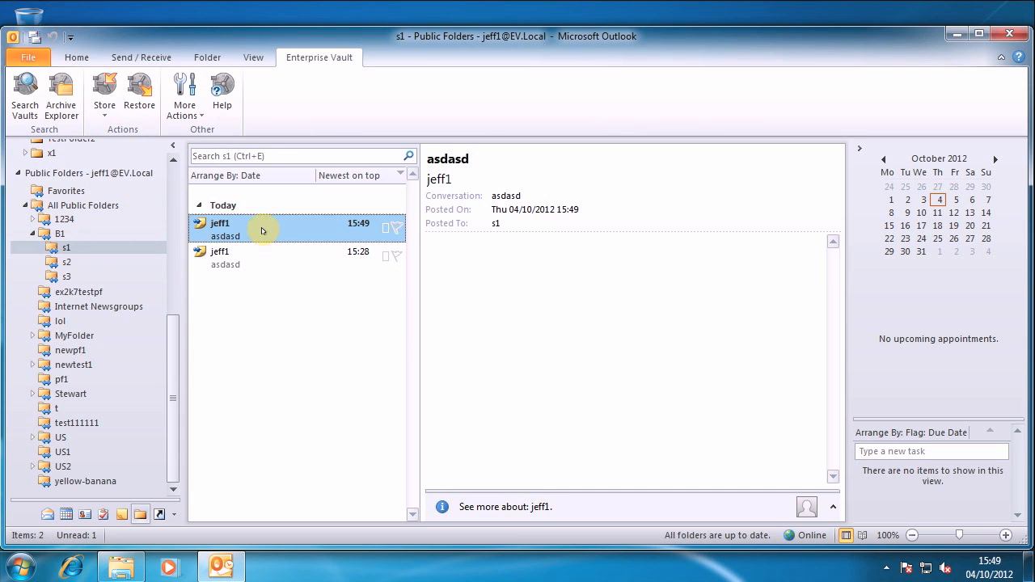
{"action": "left_click", "coordinate": [102, 92]}
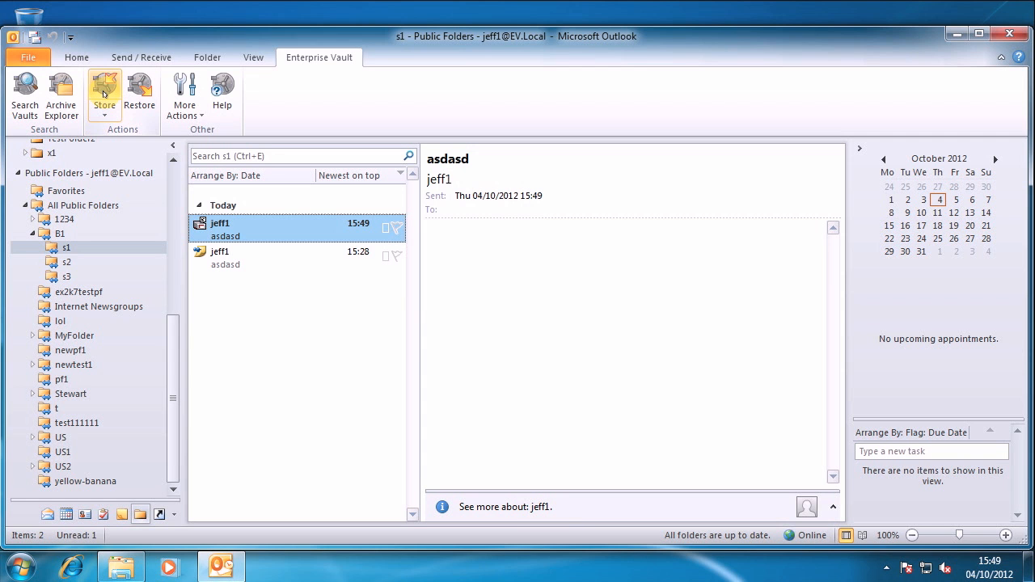
{"action": "mouse_move", "coordinate": [652, 455]}
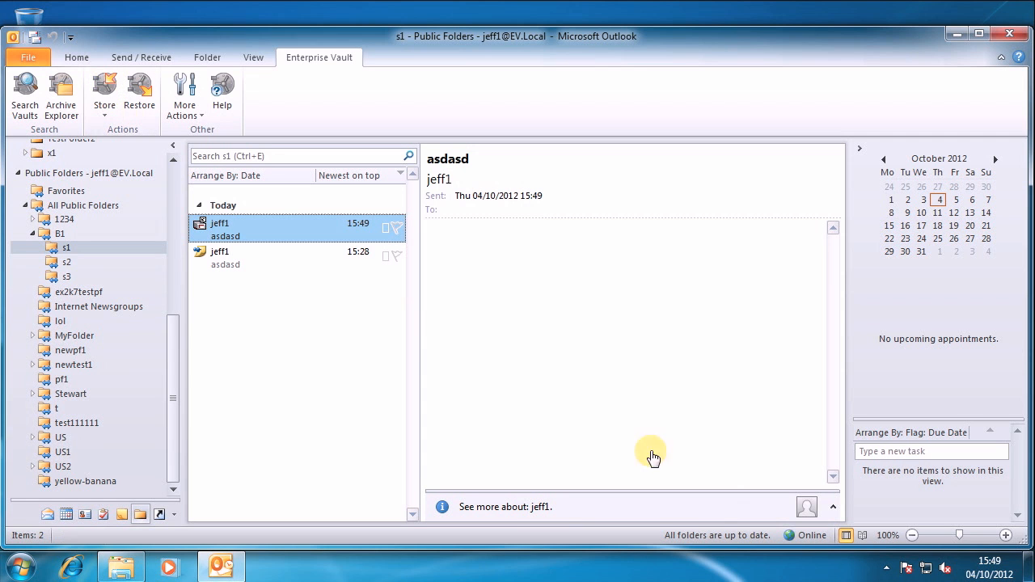
{"action": "mouse_move", "coordinate": [635, 369]}
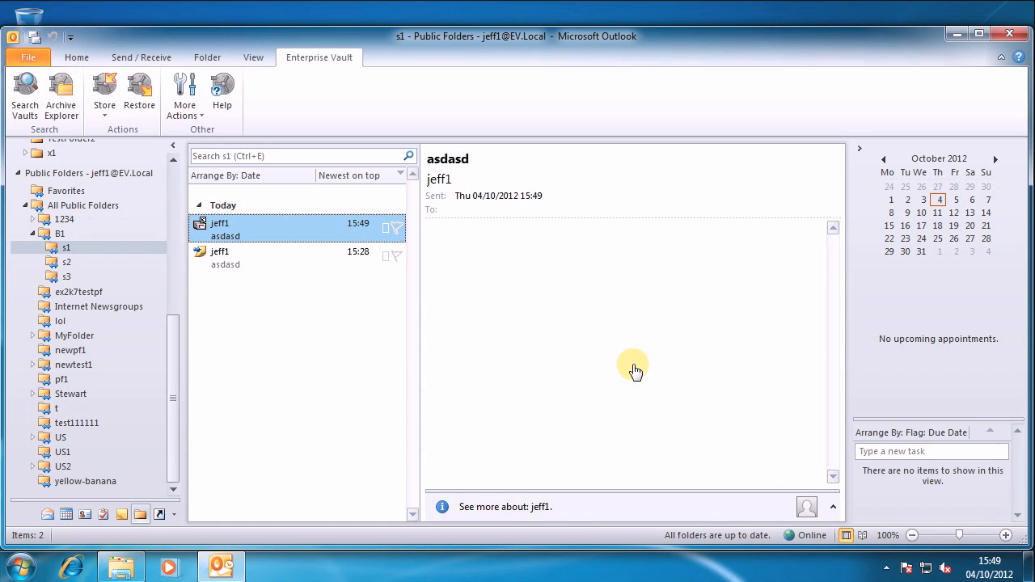
{"action": "mouse_move", "coordinate": [77, 105]}
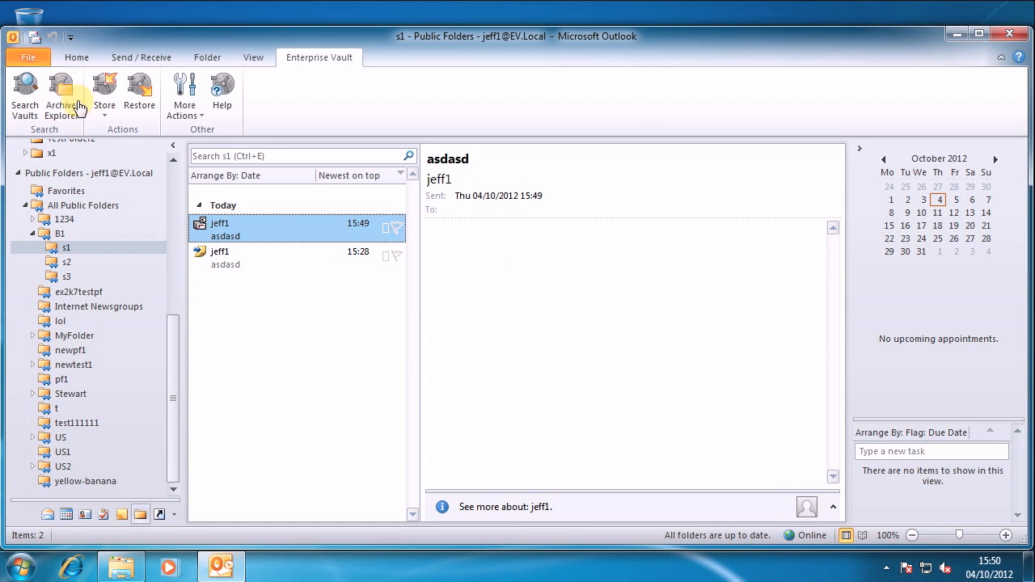
{"action": "left_click", "coordinate": [60, 87]}
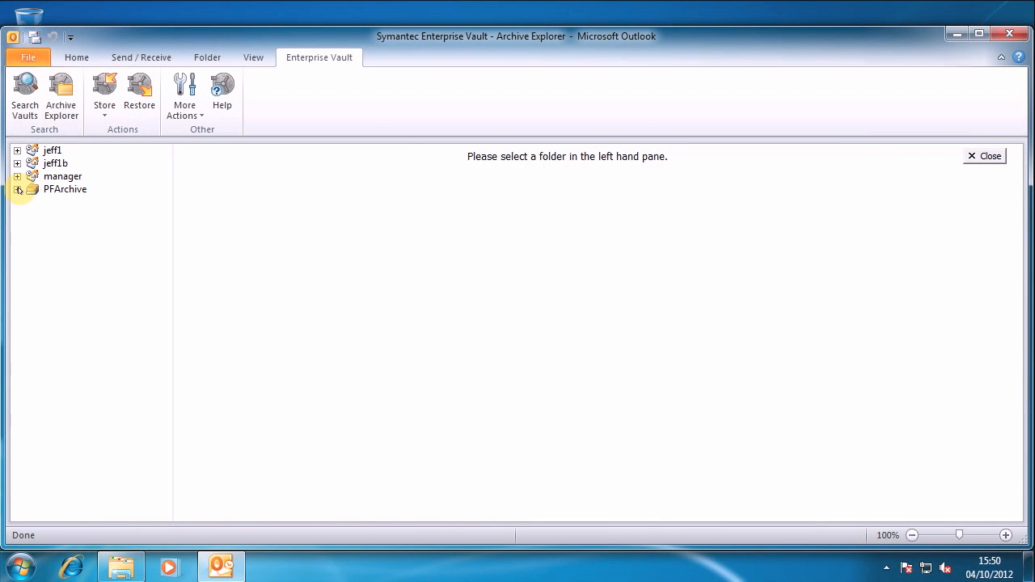
{"action": "left_click", "coordinate": [19, 188]}
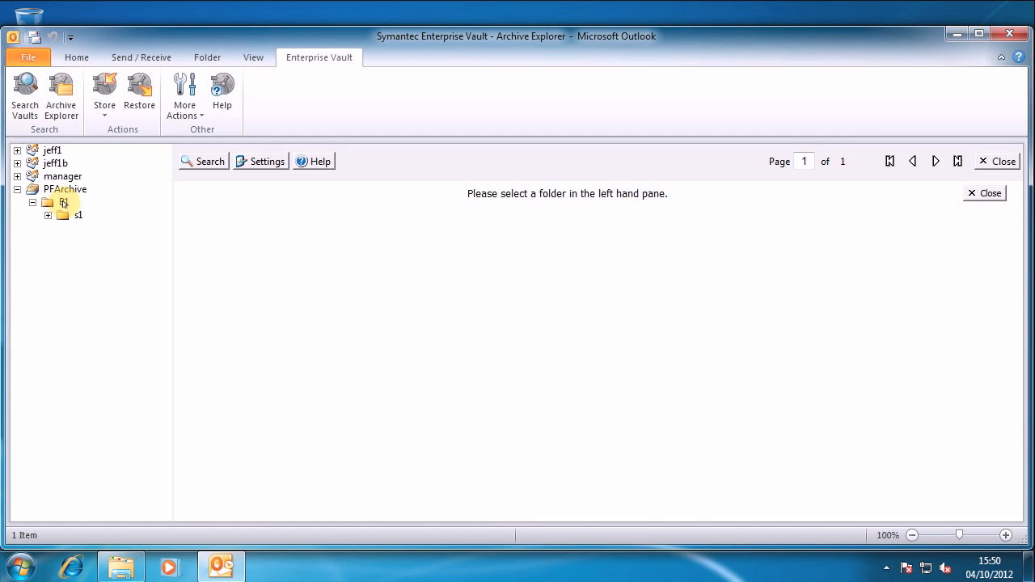
{"action": "left_click", "coordinate": [63, 201]}
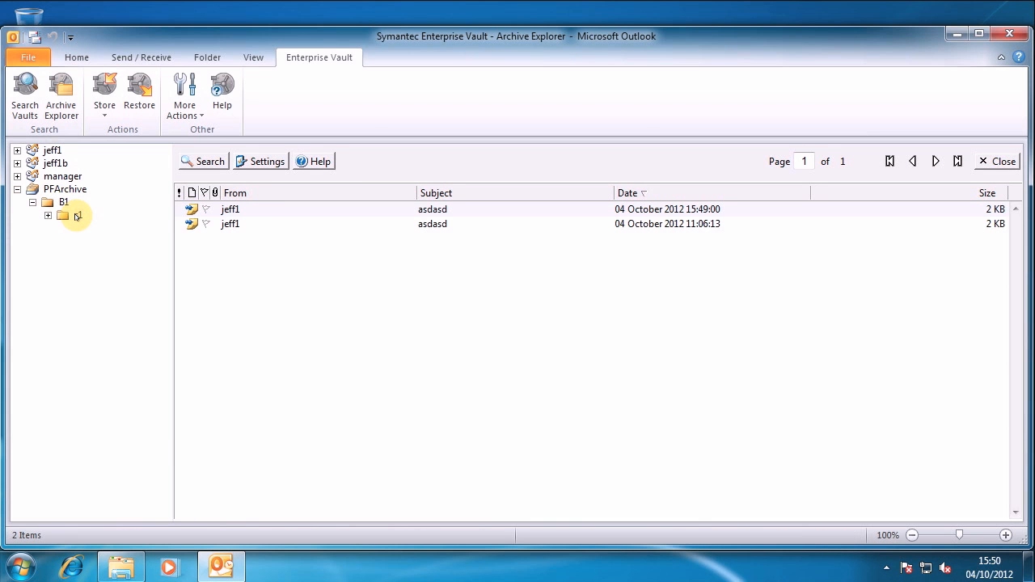
{"action": "double_click", "coordinate": [230, 208]}
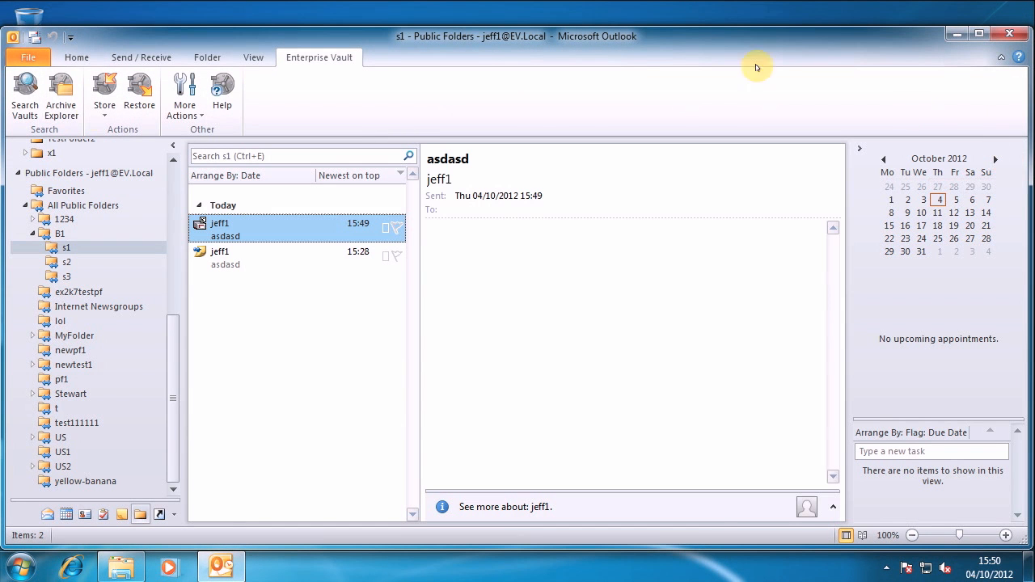
- Search the PFArchive vault from Outlook, returning three matches from B1 and B1\s1
{"action": "left_click", "coordinate": [24, 93]}
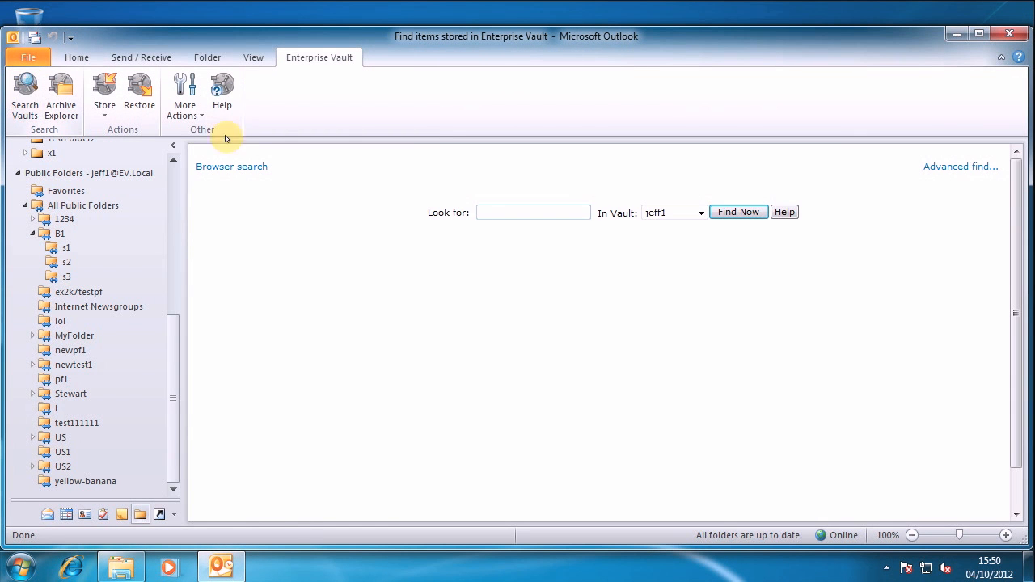
{"action": "left_click", "coordinate": [699, 212]}
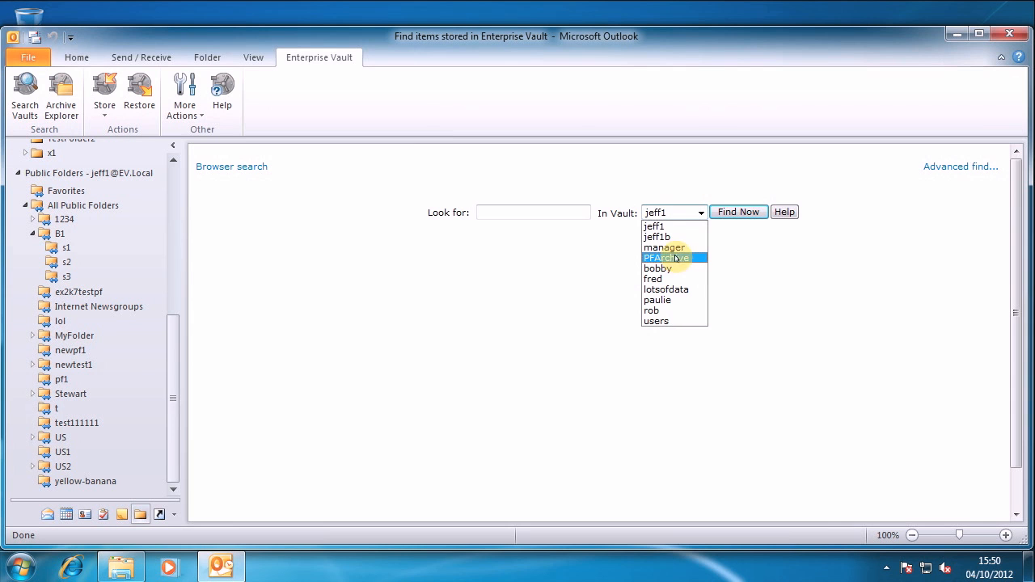
{"action": "left_click", "coordinate": [737, 211]}
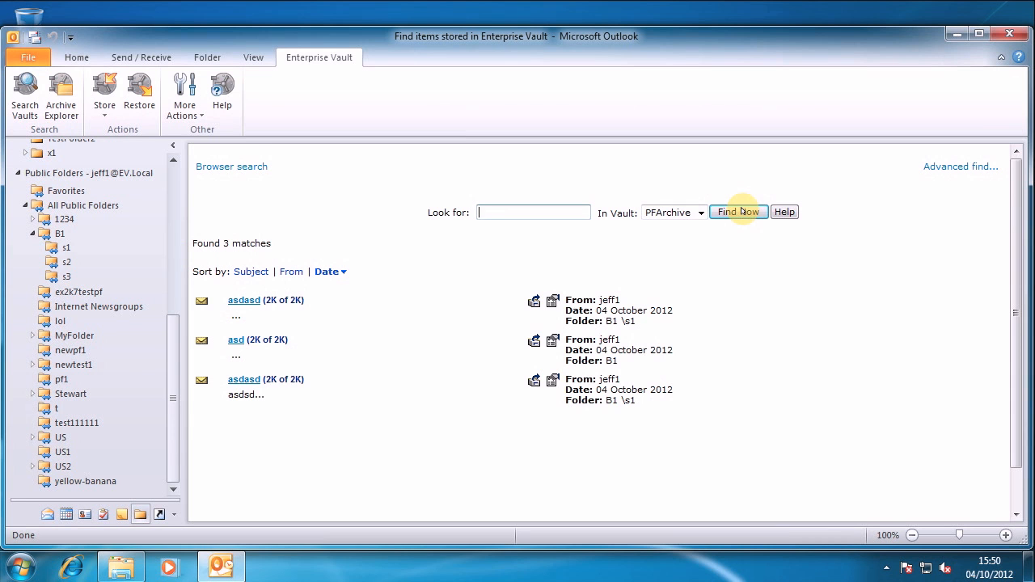
{"action": "mouse_move", "coordinate": [77, 249]}
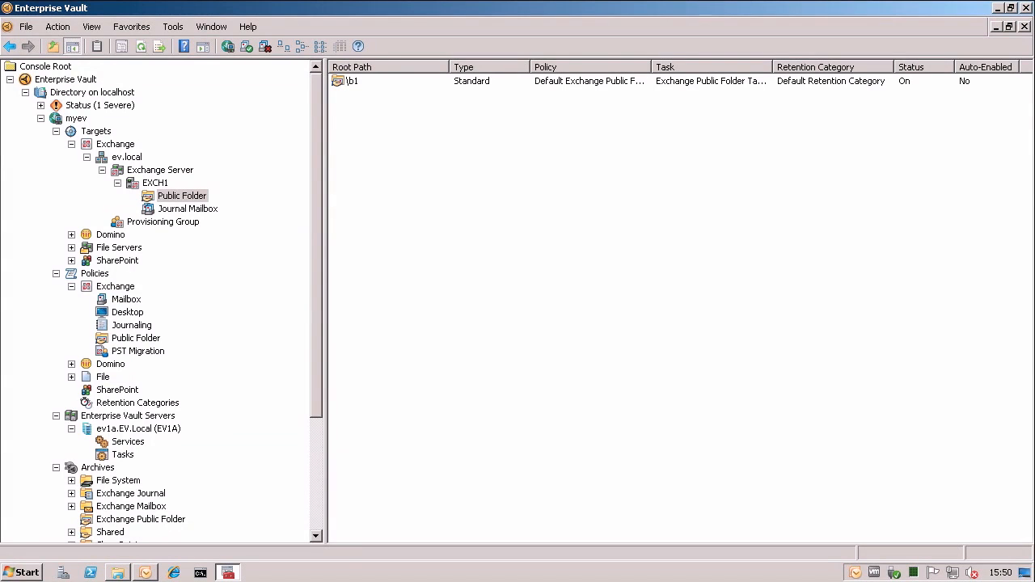
{"action": "mouse_move", "coordinate": [129, 519]}
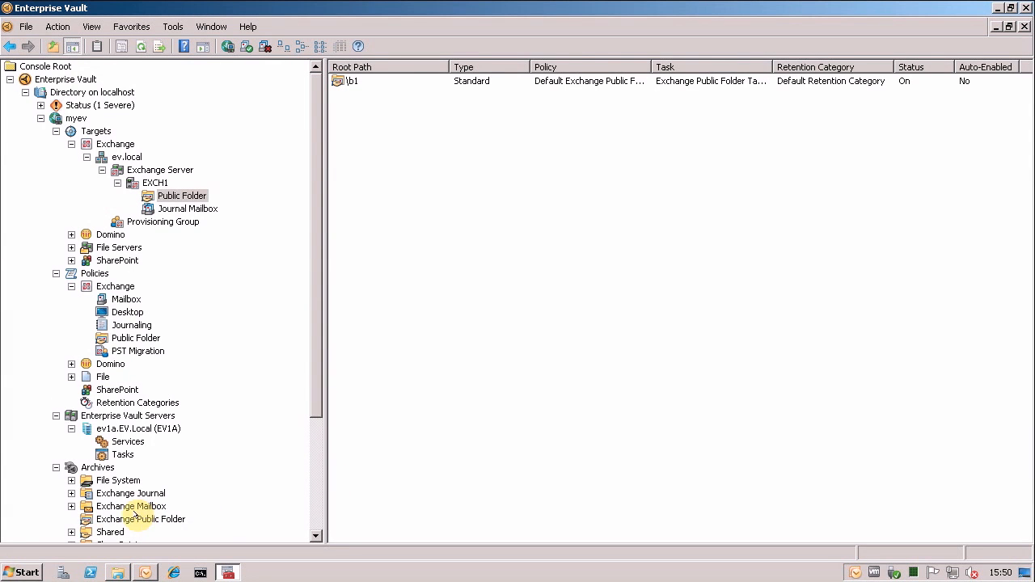
- Show the Permissions page of PFArchive's properties under Exchange Public Folder archives
{"action": "left_click", "coordinate": [141, 519]}
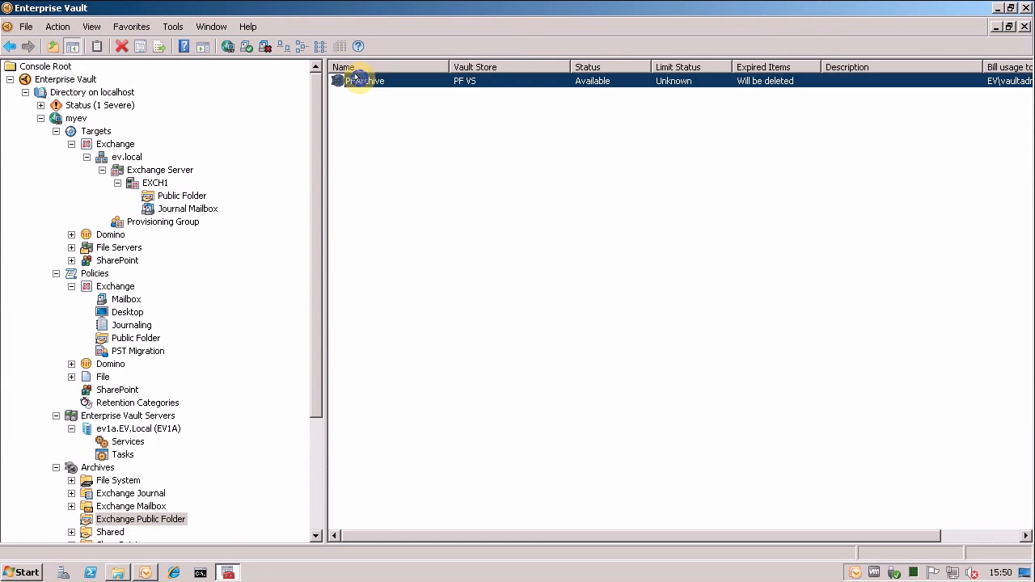
{"action": "right_click", "coordinate": [356, 80]}
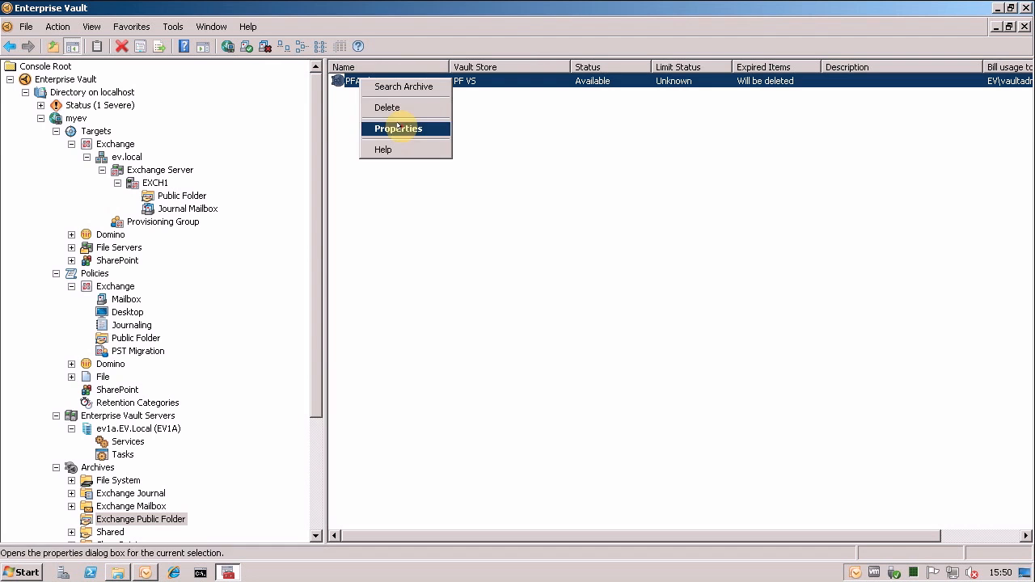
{"action": "left_click", "coordinate": [398, 128]}
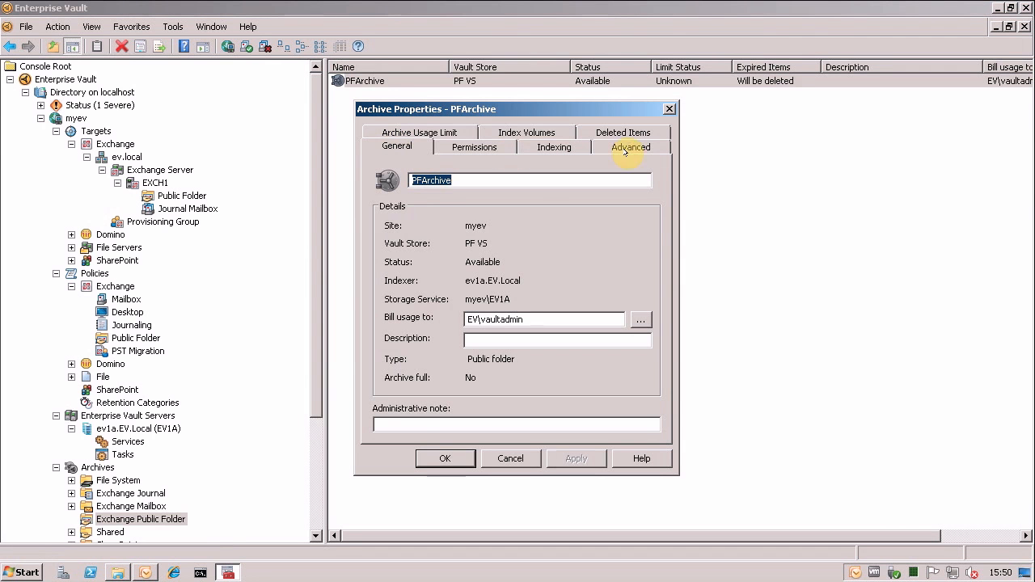
{"action": "left_click", "coordinate": [474, 146]}
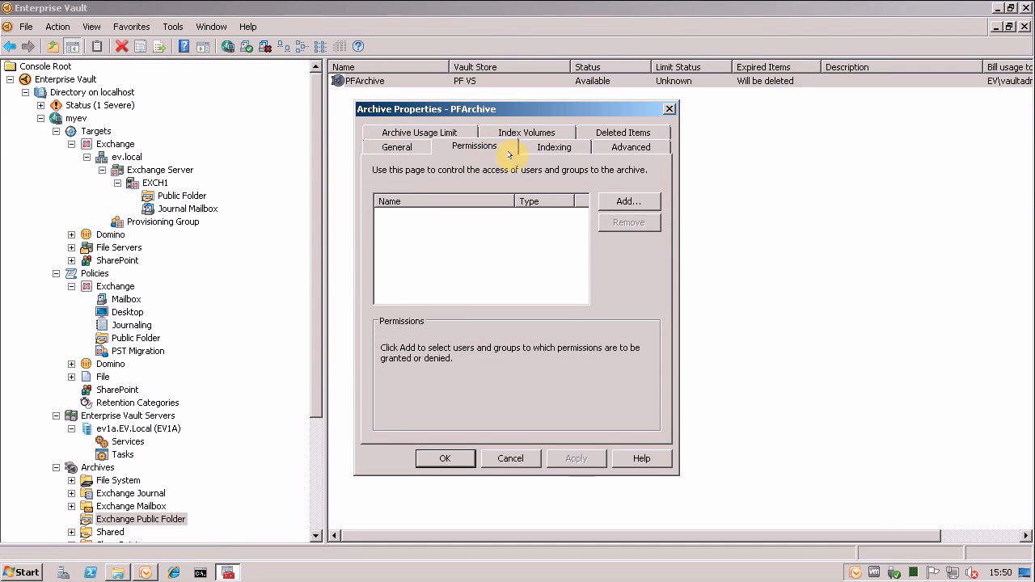
{"action": "mouse_move", "coordinate": [501, 264]}
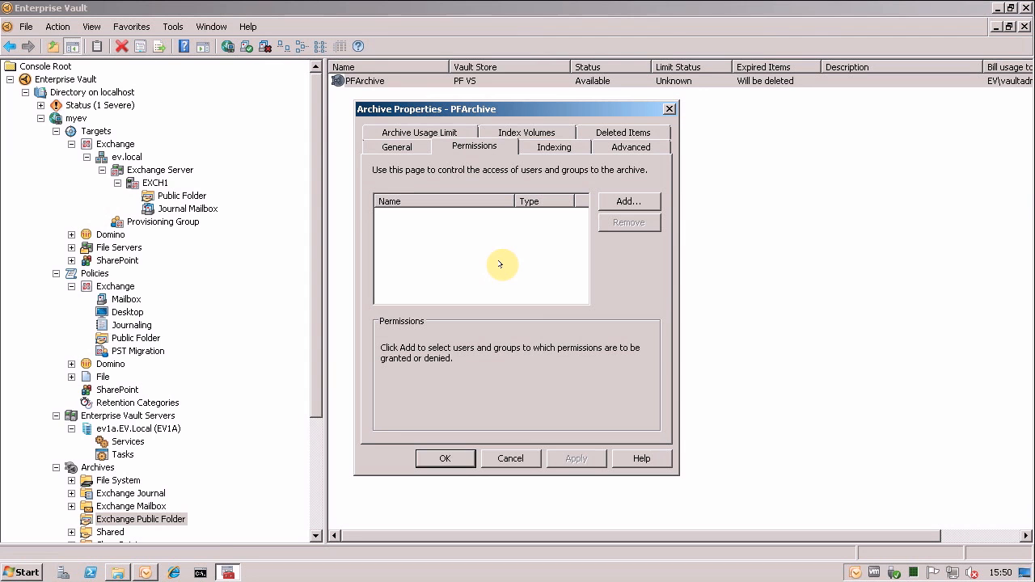
{"action": "mouse_move", "coordinate": [558, 236]}
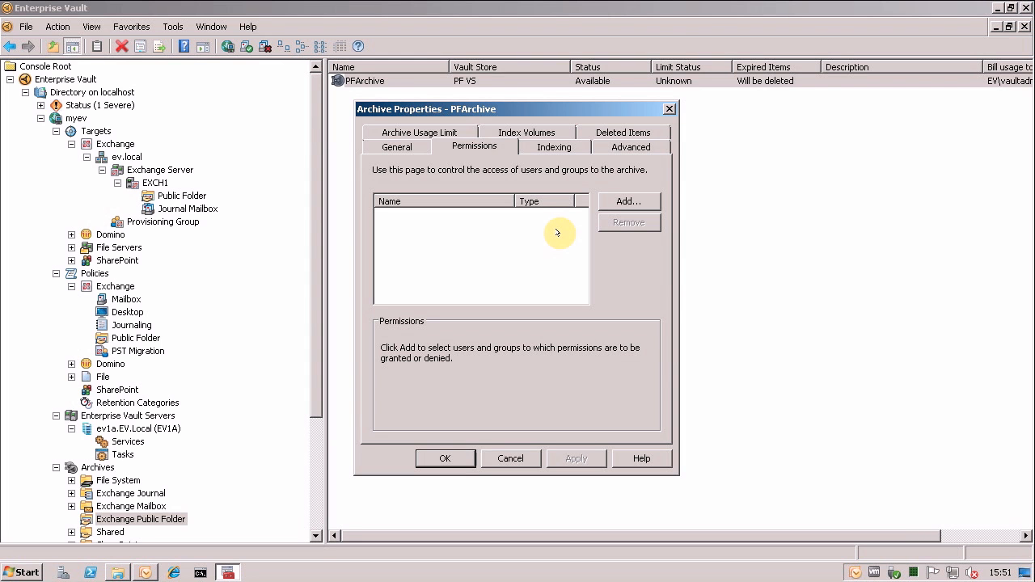
{"action": "mouse_move", "coordinate": [557, 230]}
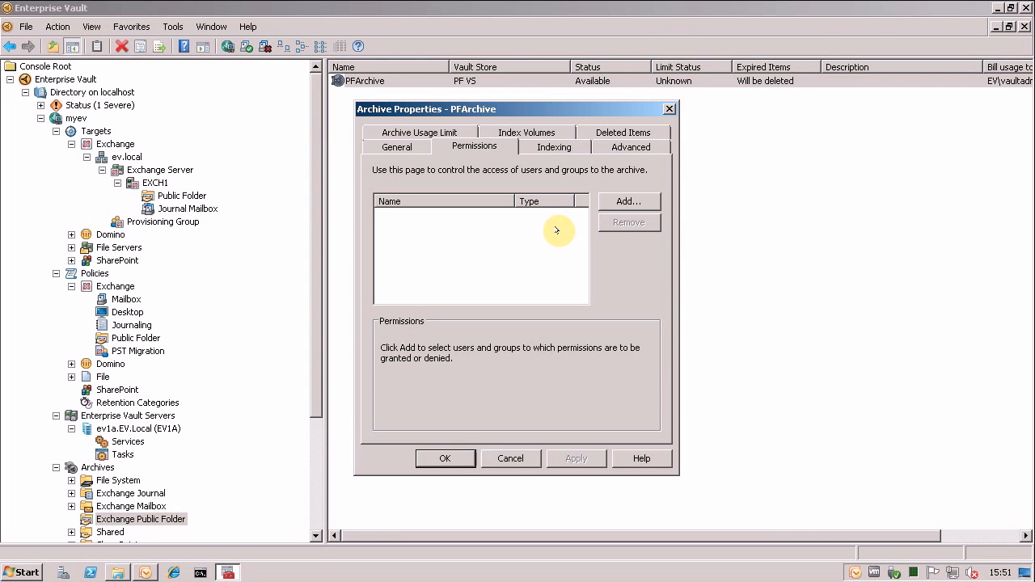